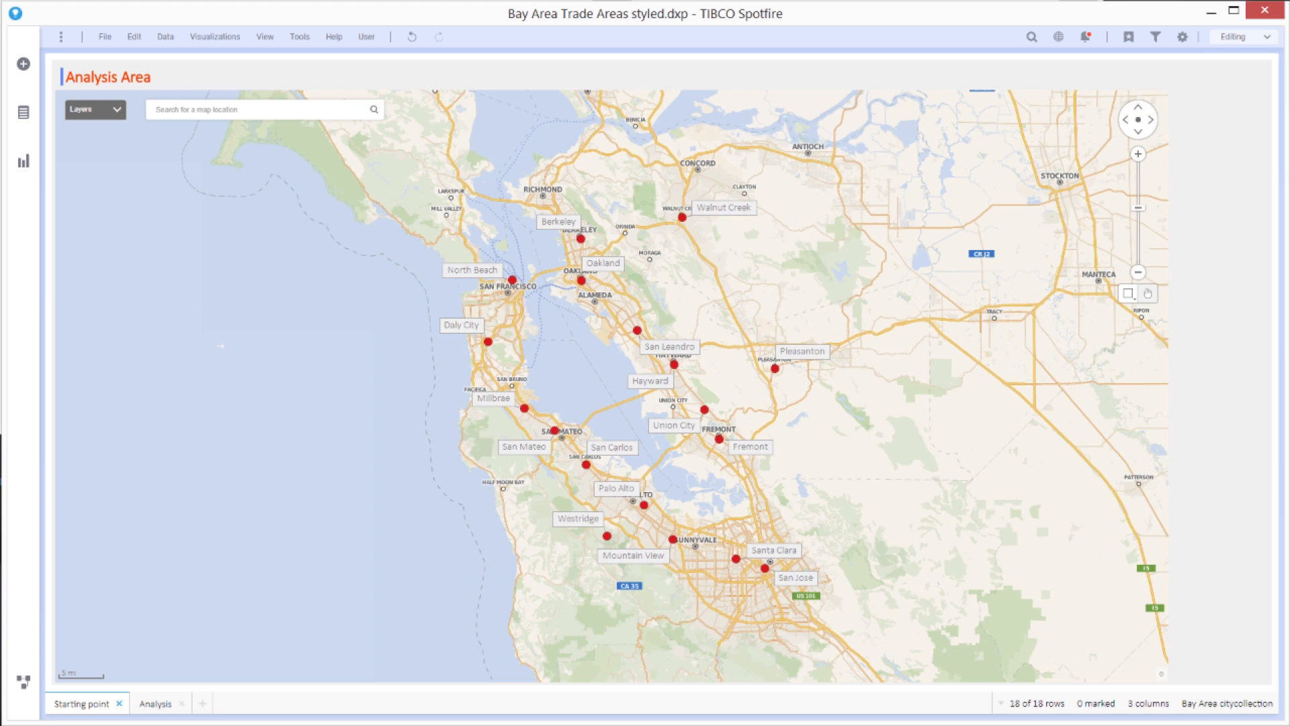
mouse_move(906, 336)
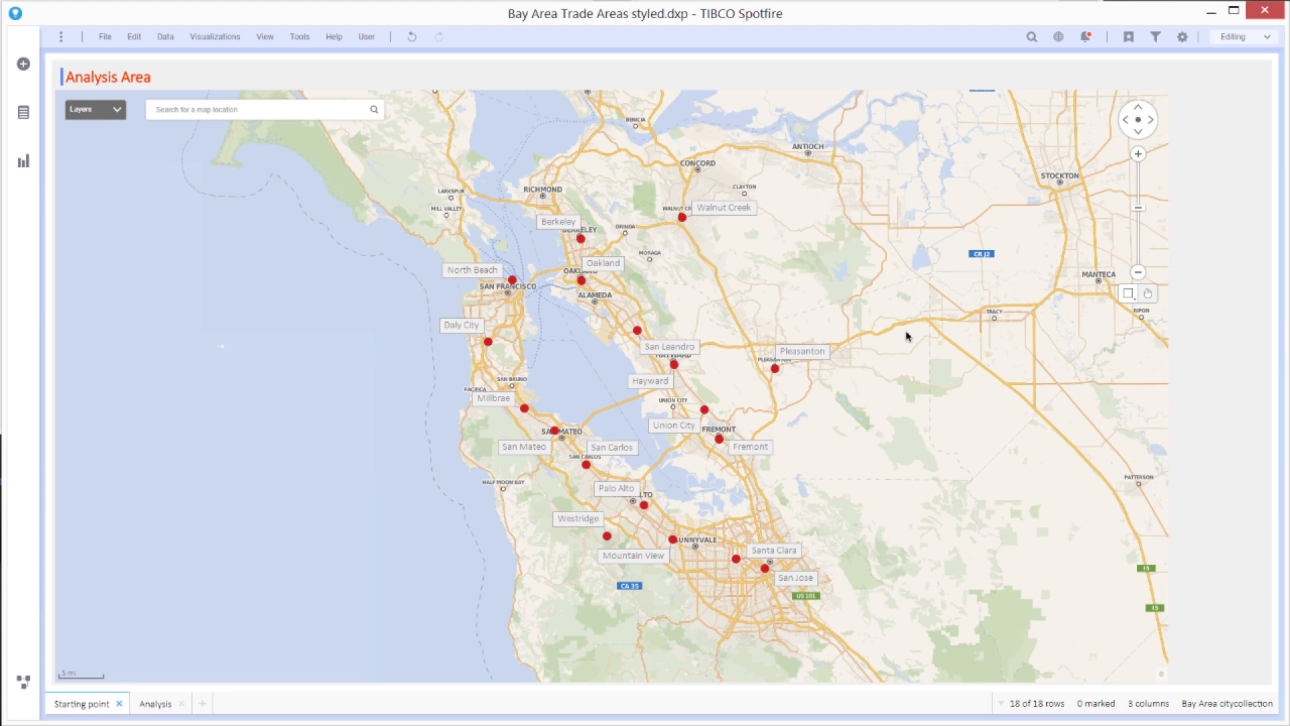
mouse_move(575, 385)
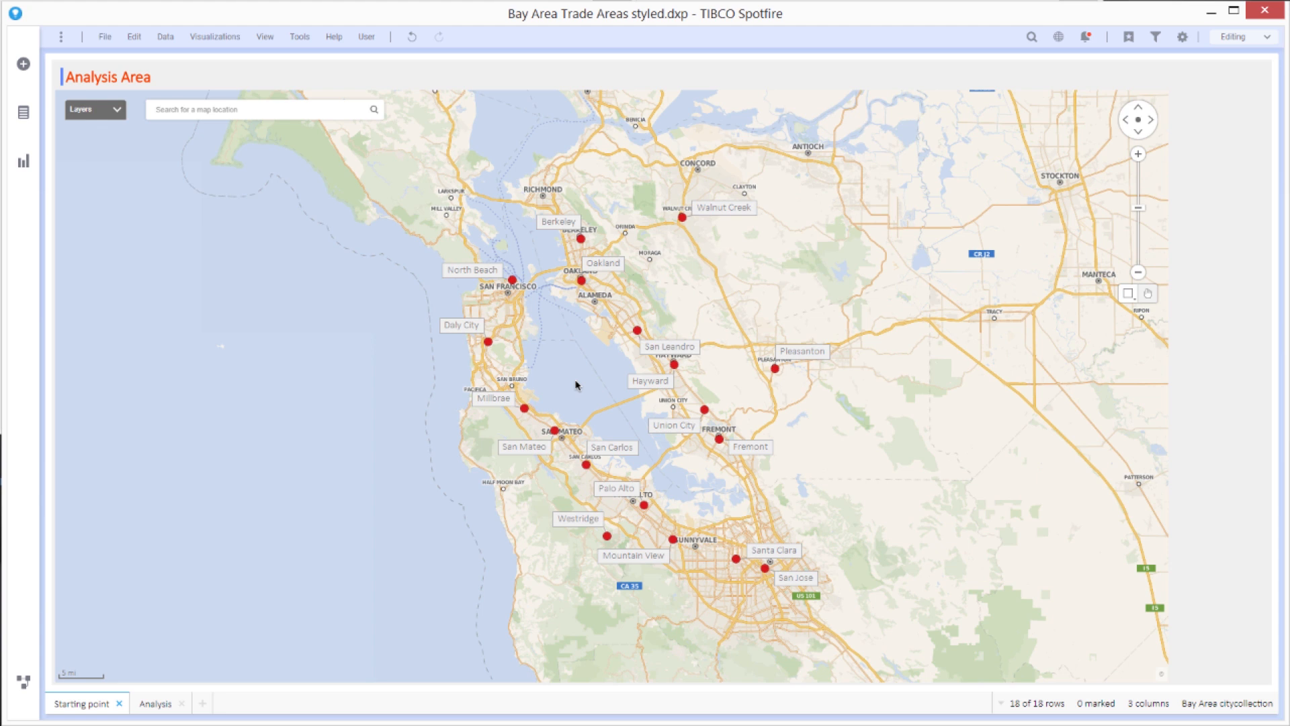
mouse_move(623, 419)
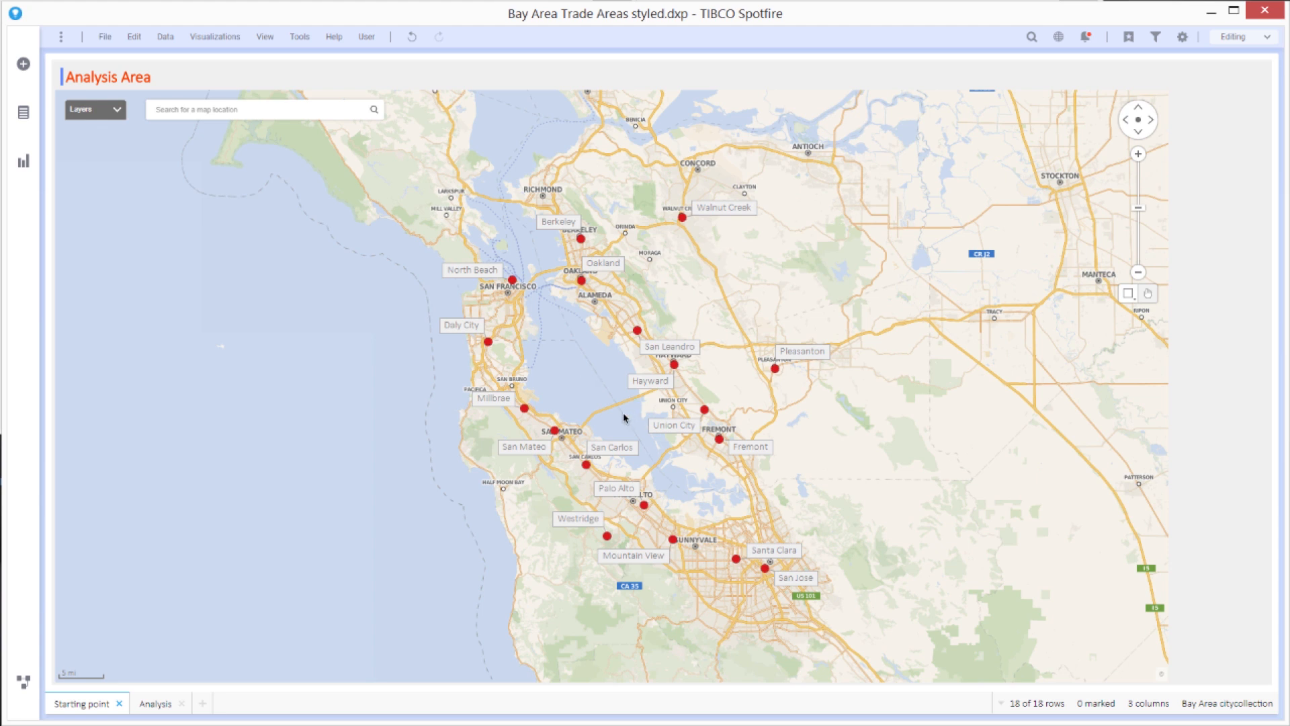
mouse_move(735, 389)
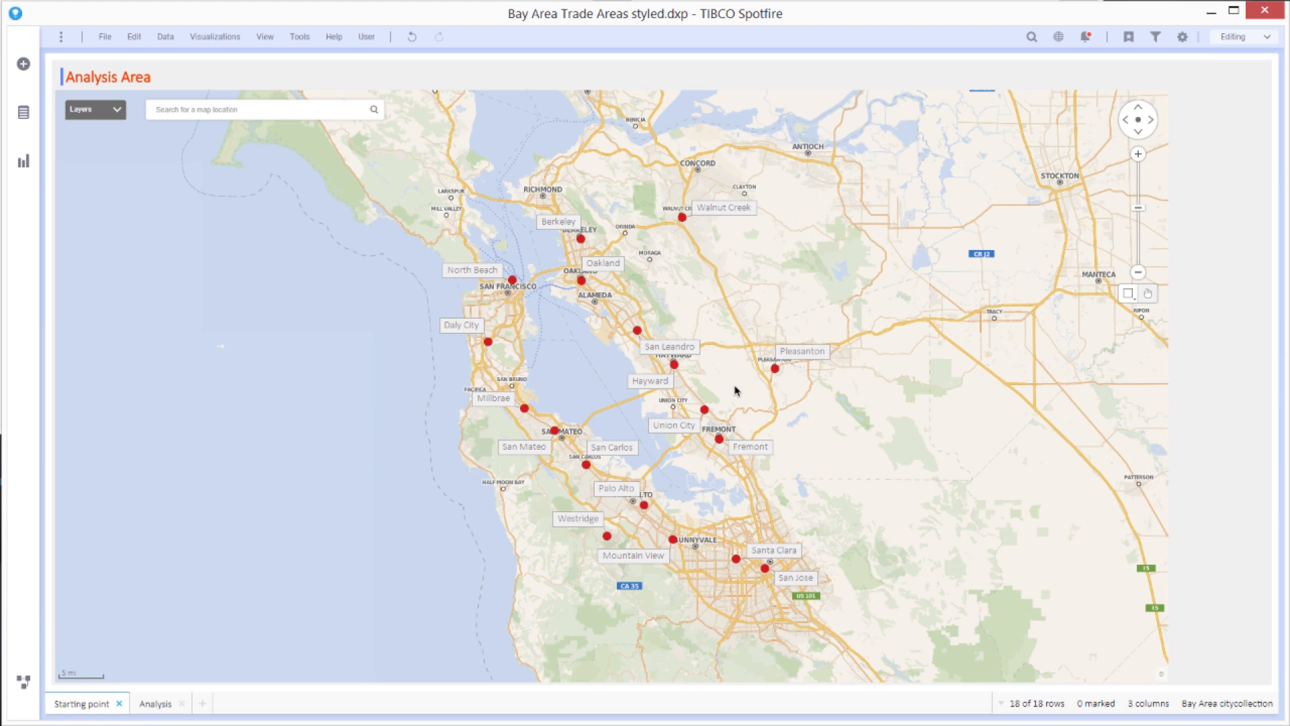
mouse_move(667, 491)
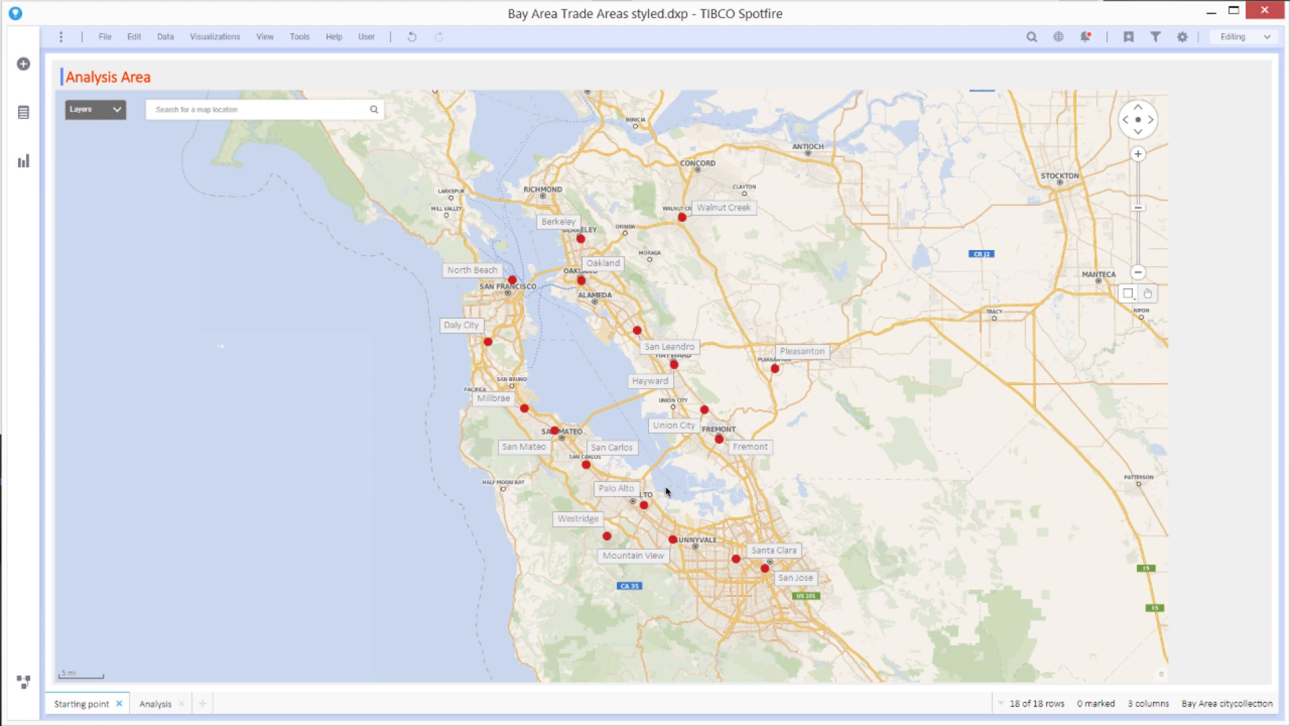
mouse_move(909, 336)
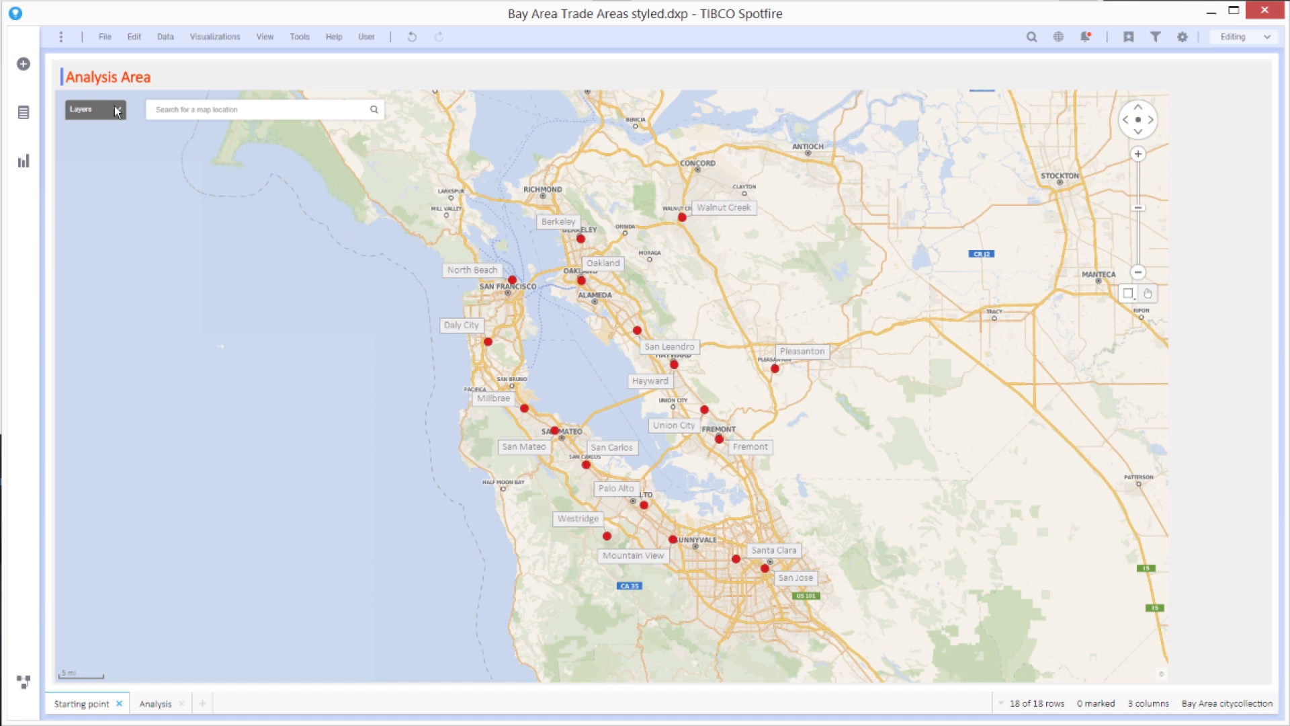
Switch the map's census tract colouring from Median Age to Median Income.
click(80, 109)
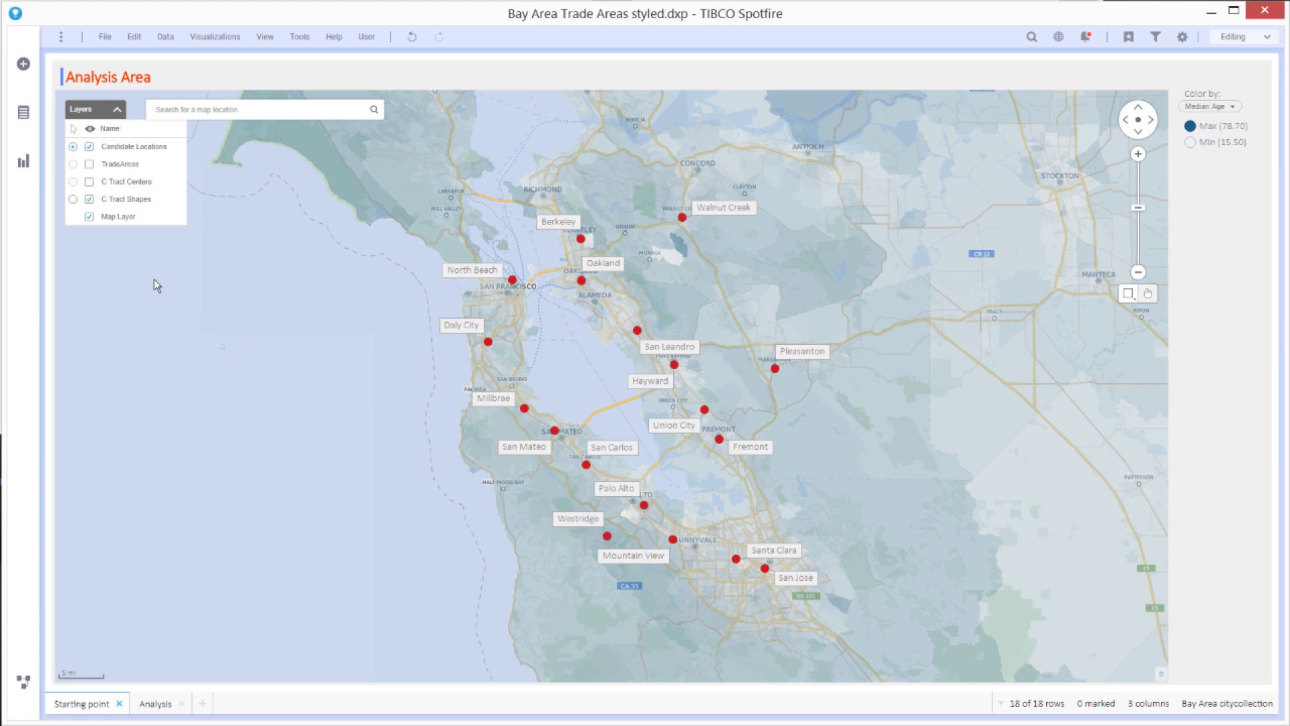
mouse_move(207, 375)
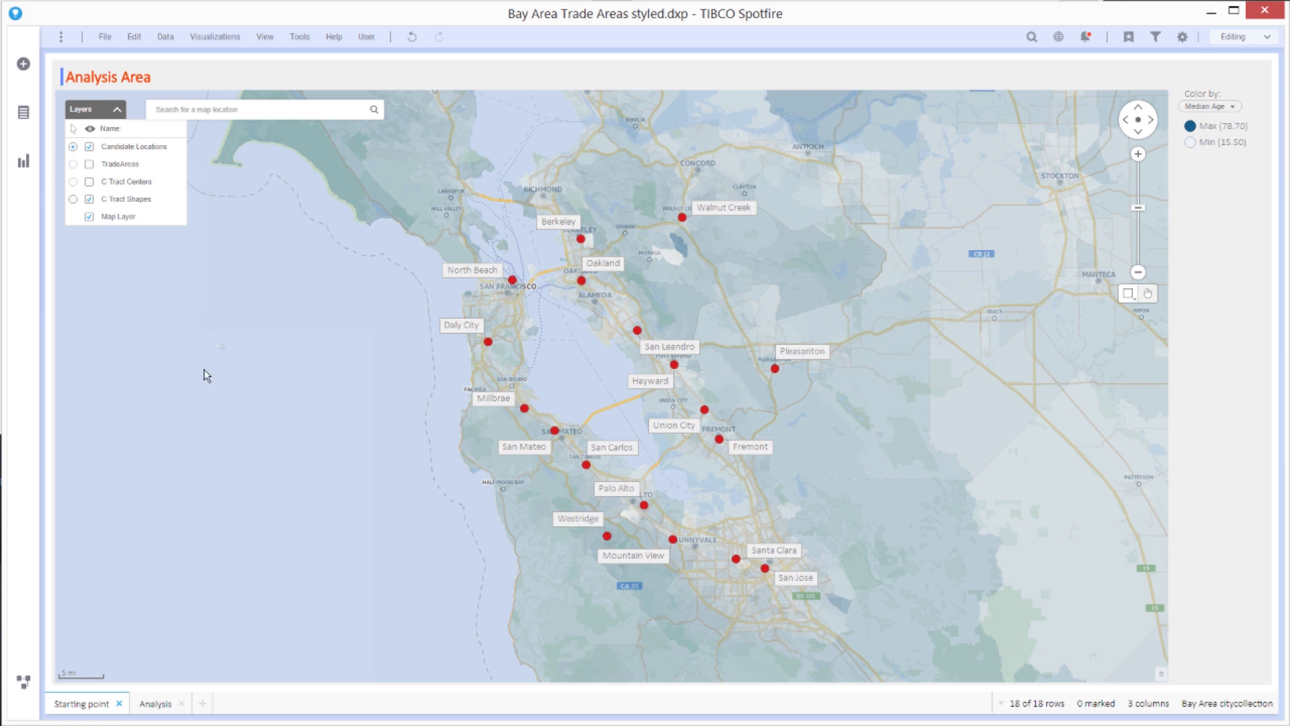
mouse_move(580, 295)
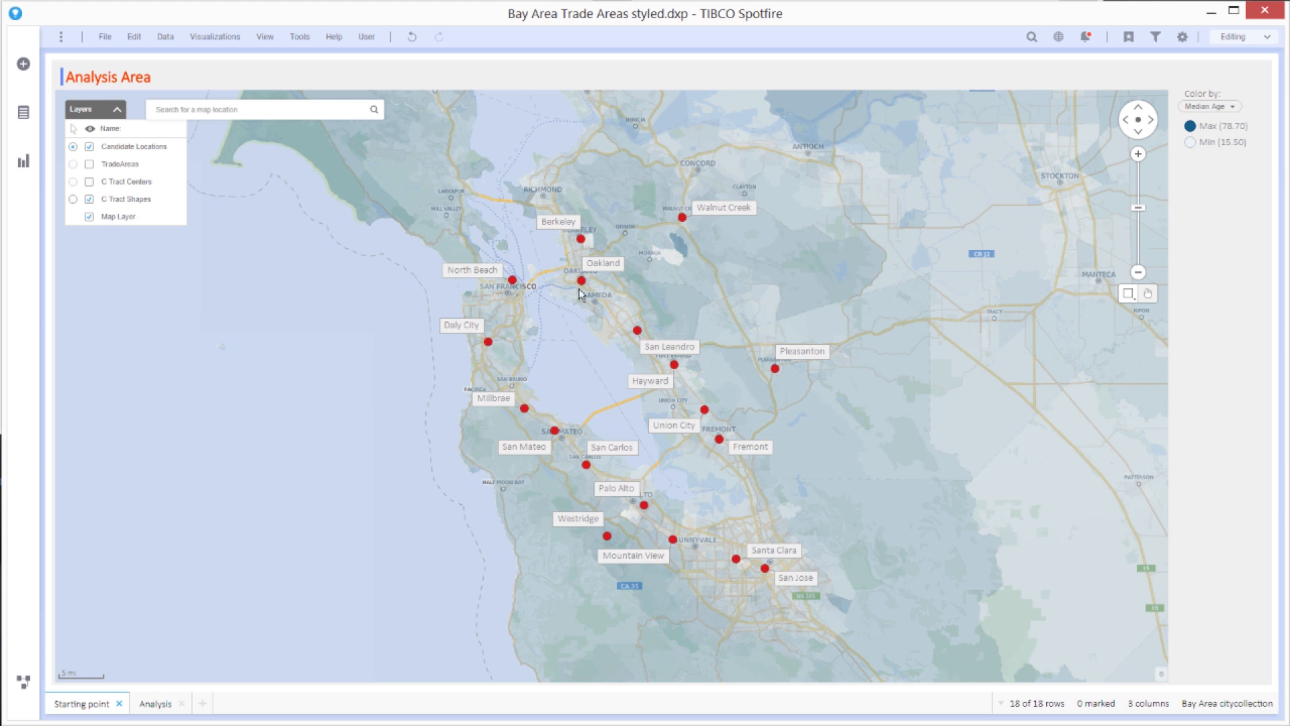
mouse_move(1217, 121)
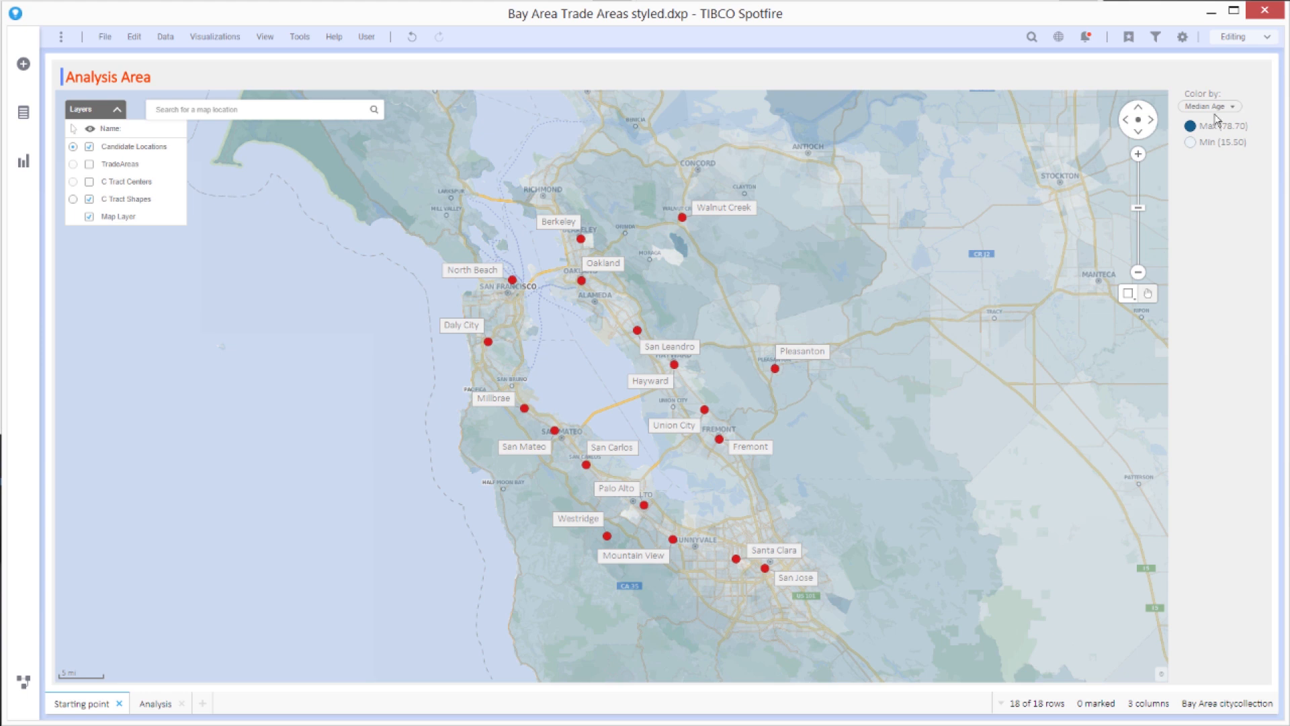
click(1209, 106)
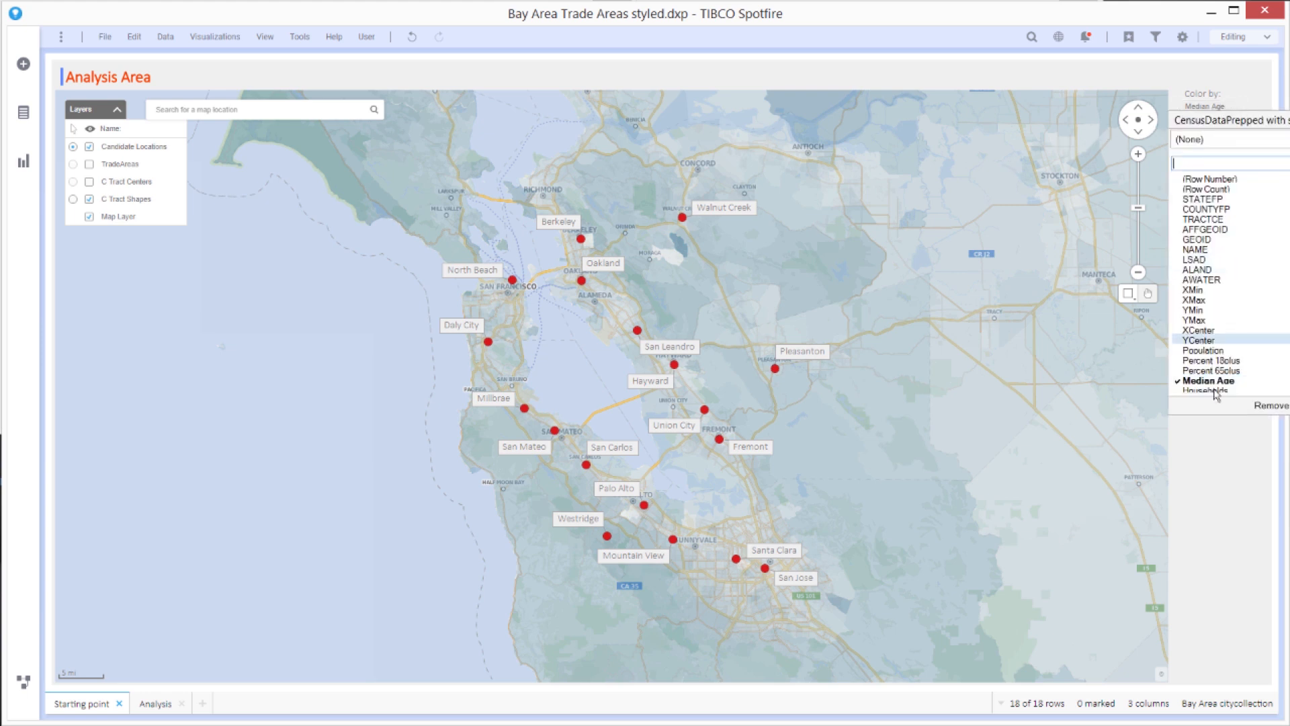
click(1218, 370)
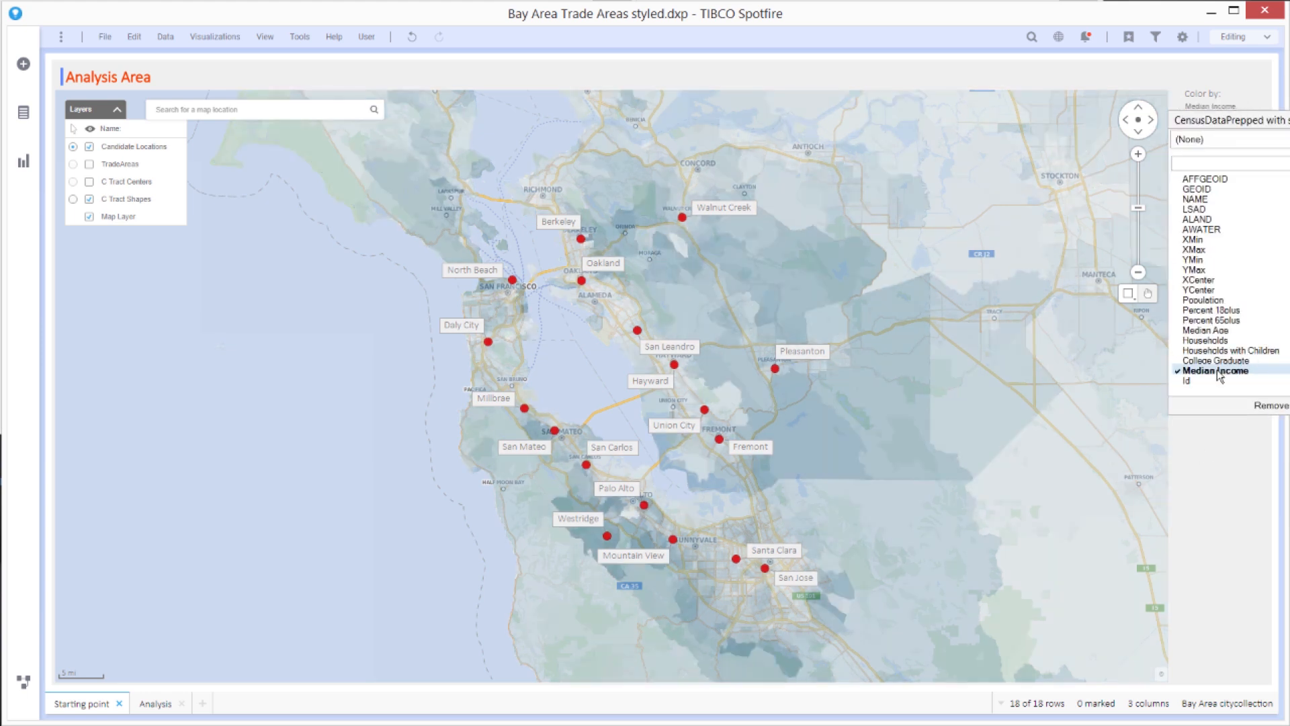
click(1217, 370)
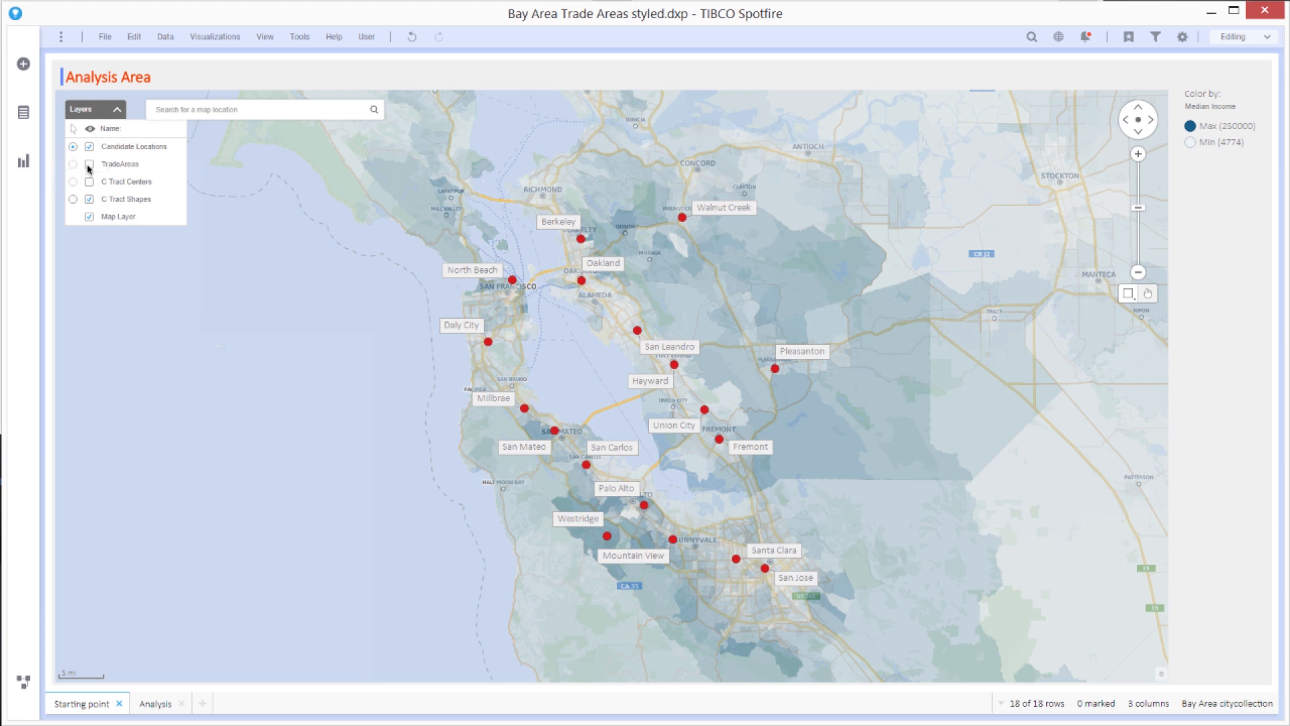
Turn on the TradeAreas layer and zoom in on the candidate sites.
click(88, 164)
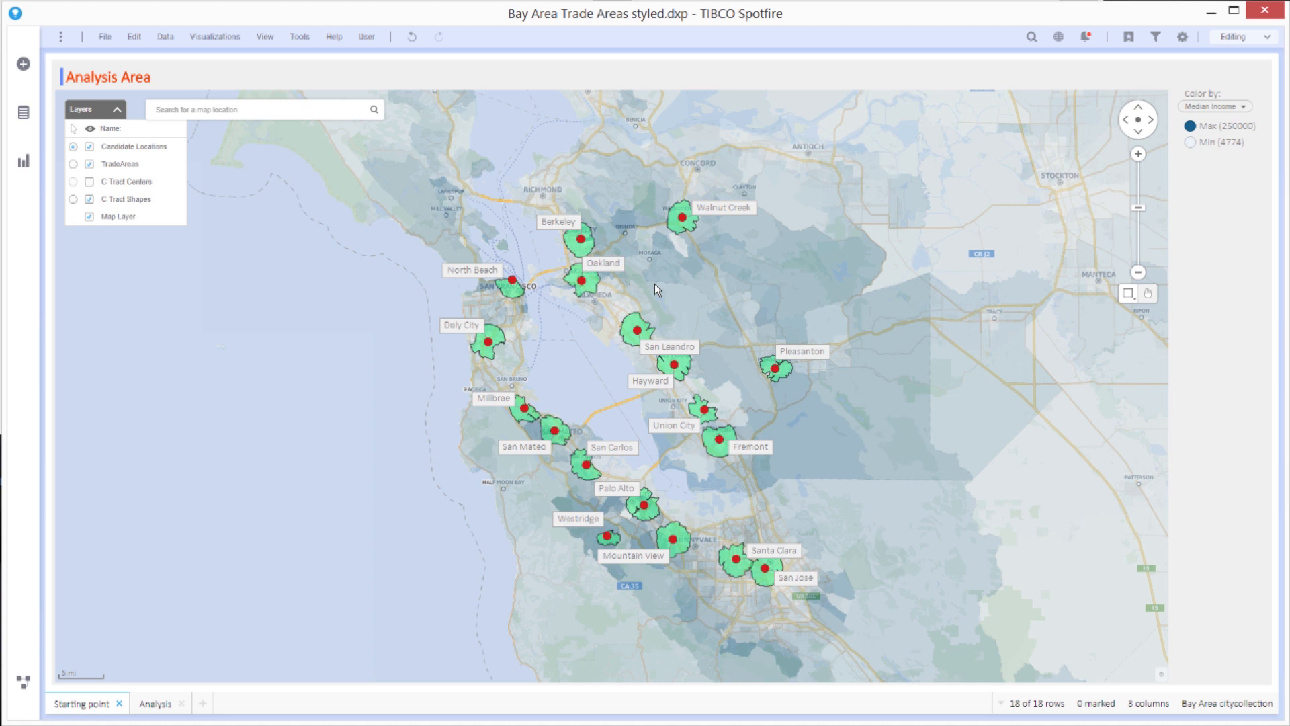
mouse_move(634, 341)
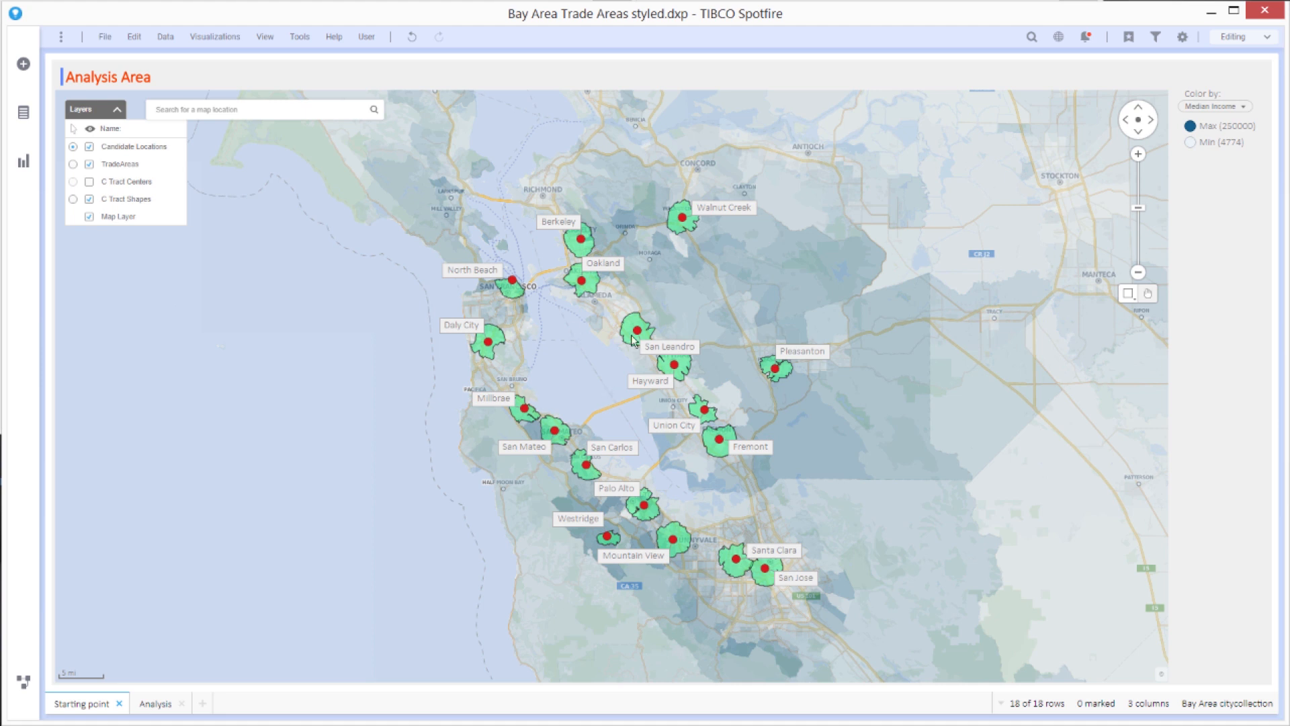
mouse_move(616, 361)
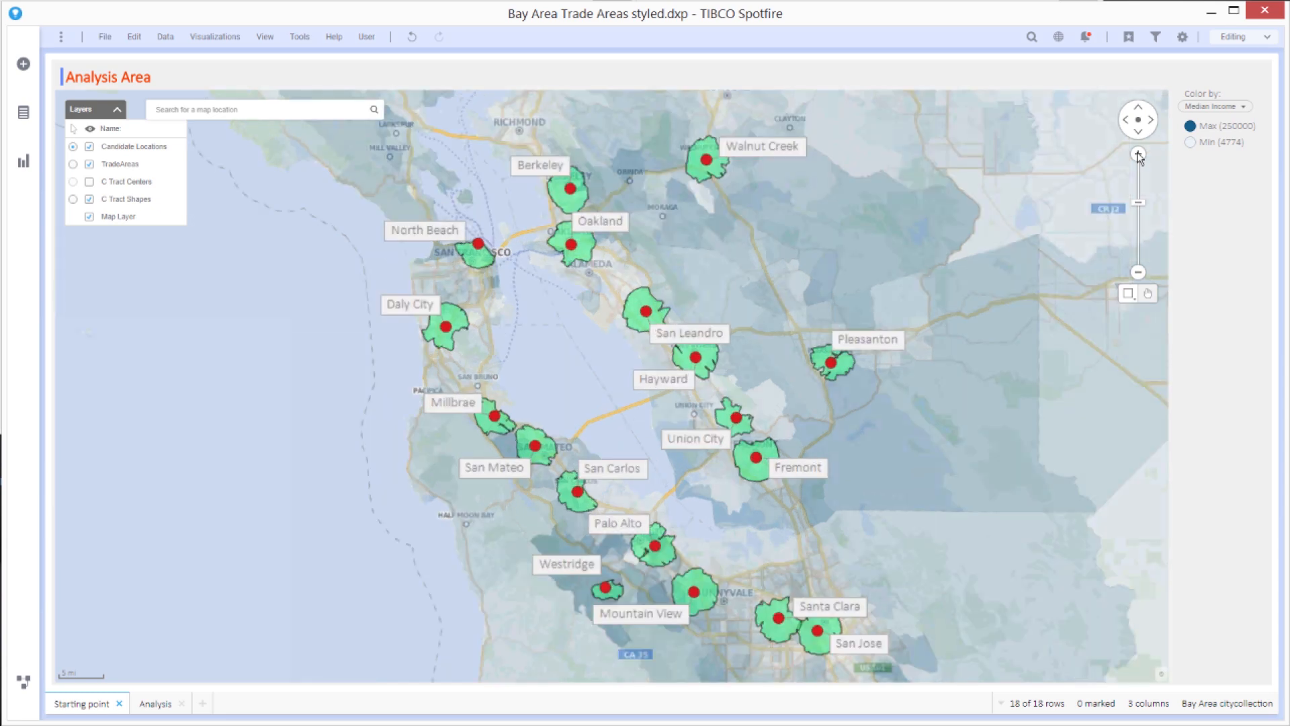
click(1138, 155)
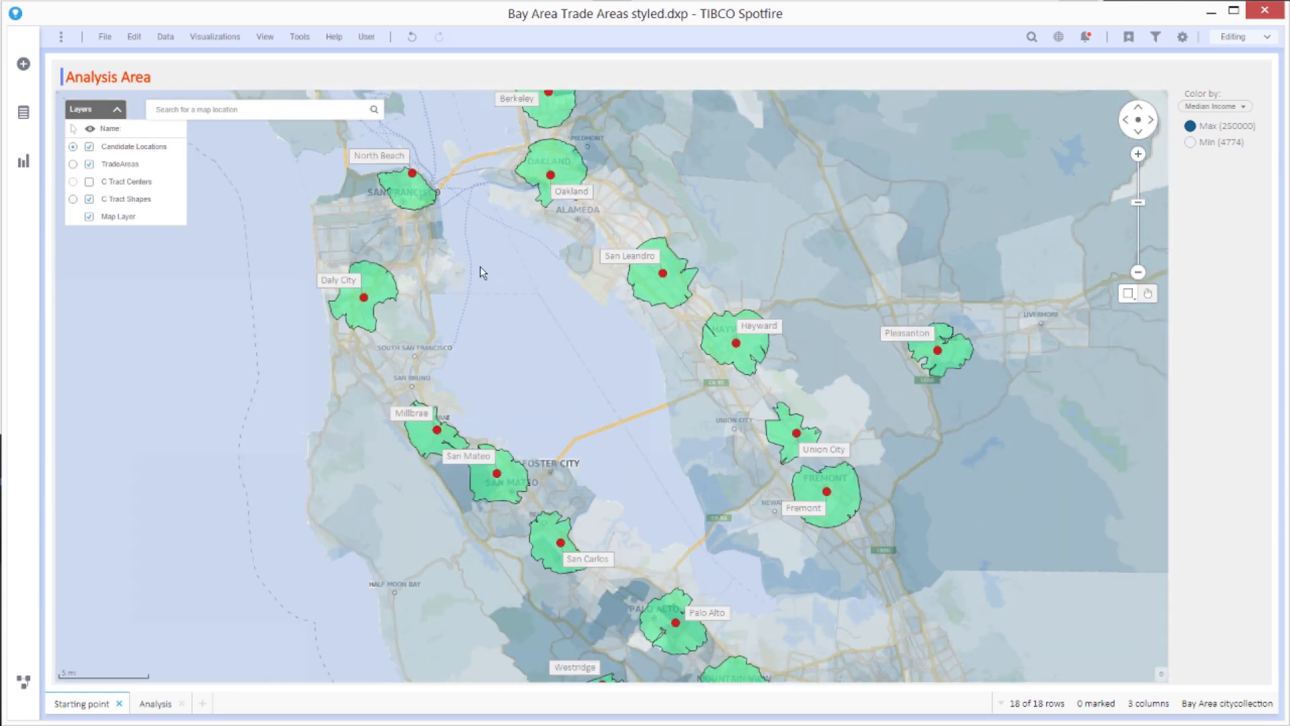
mouse_move(430, 148)
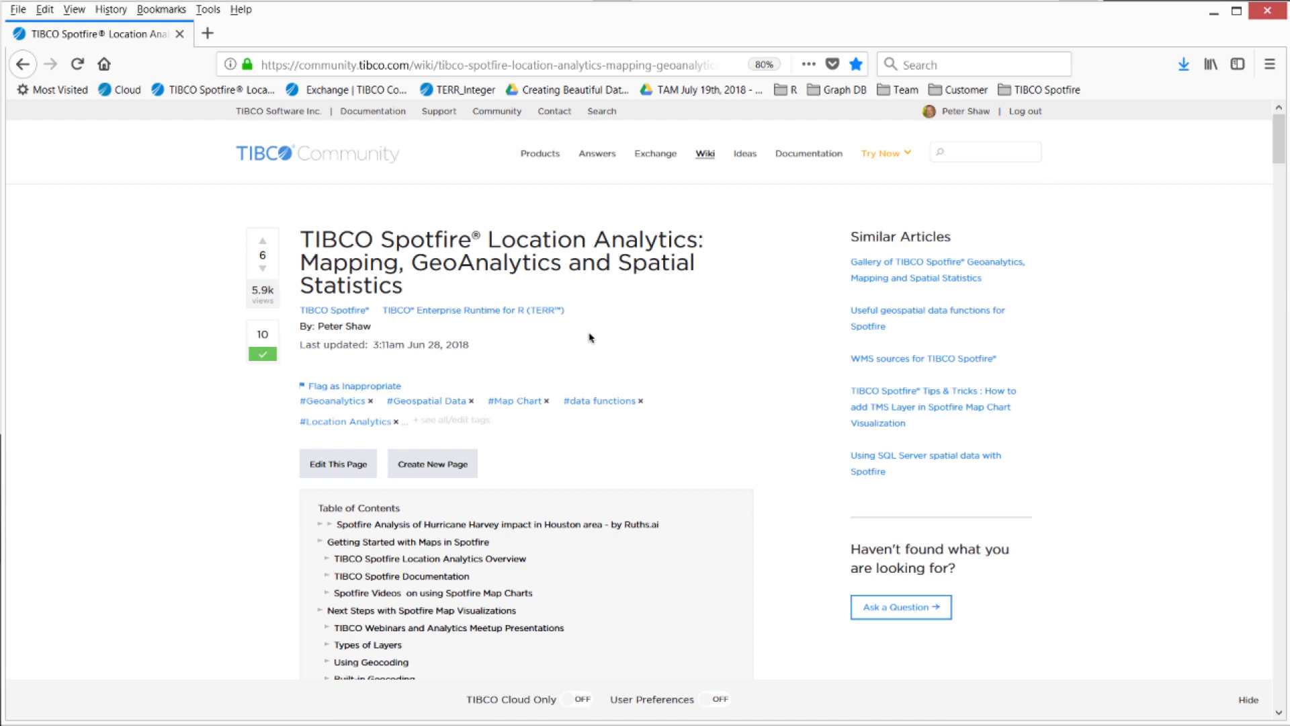
Scroll the TIBCO Community wiki to the GeoAnalytics Trade Area API documentation.
scroll(down, 3)
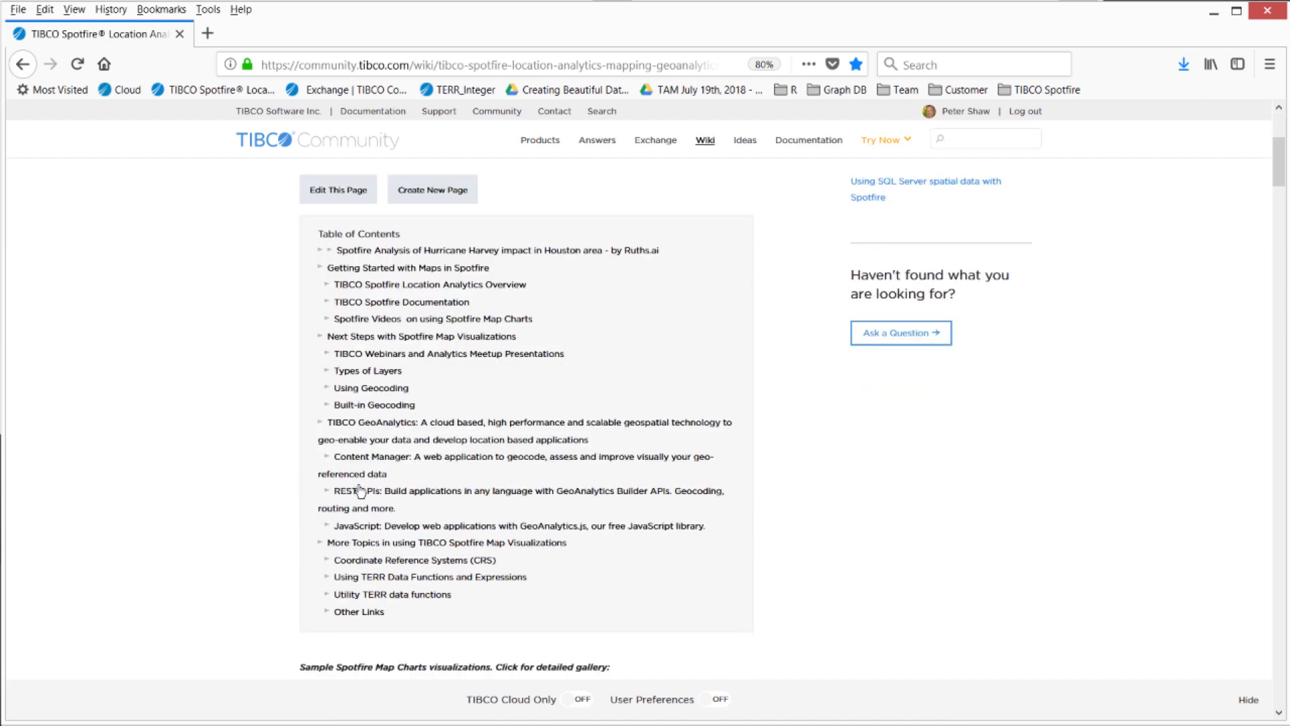
scroll(down, 3)
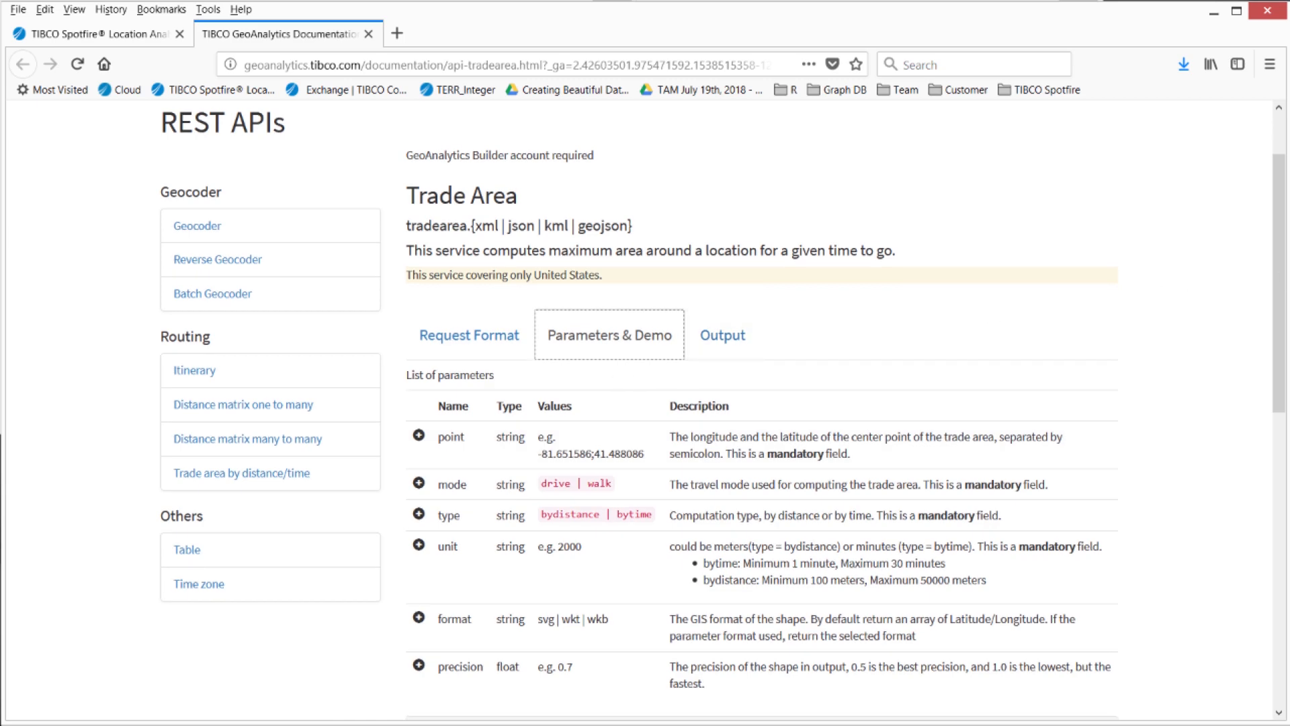
scroll(down, 3)
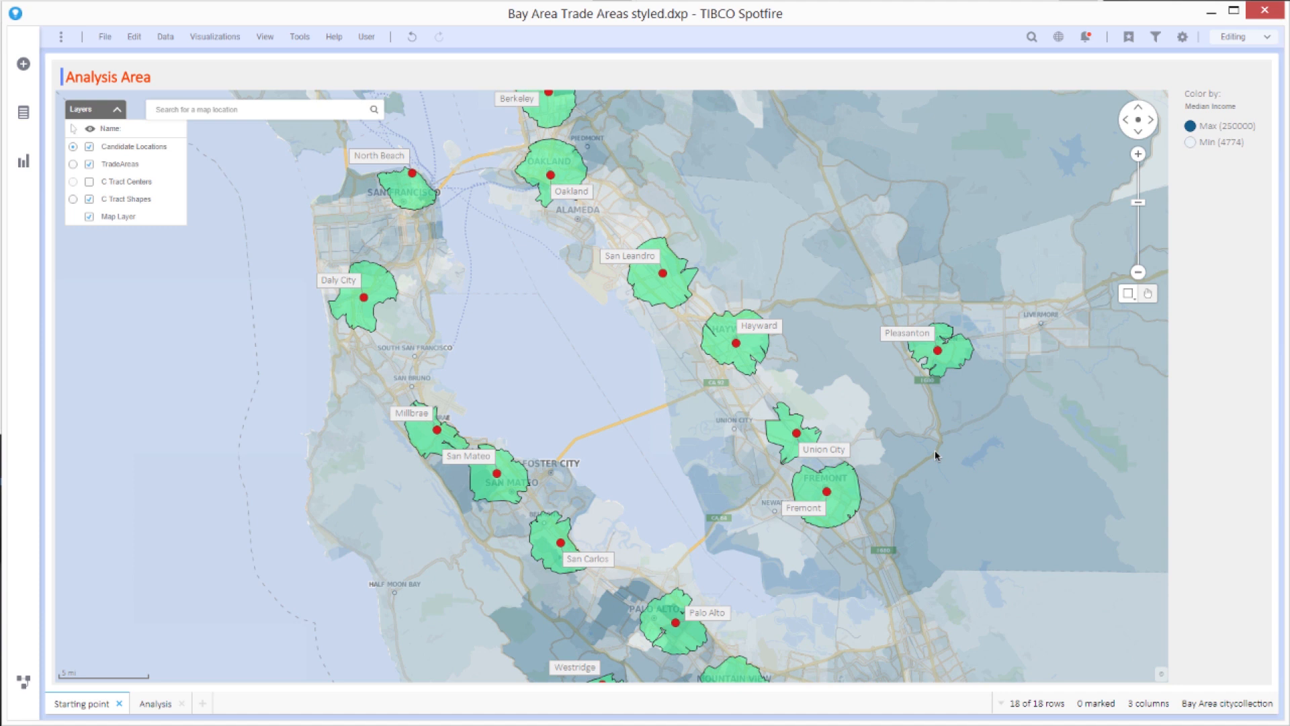
mouse_move(930, 424)
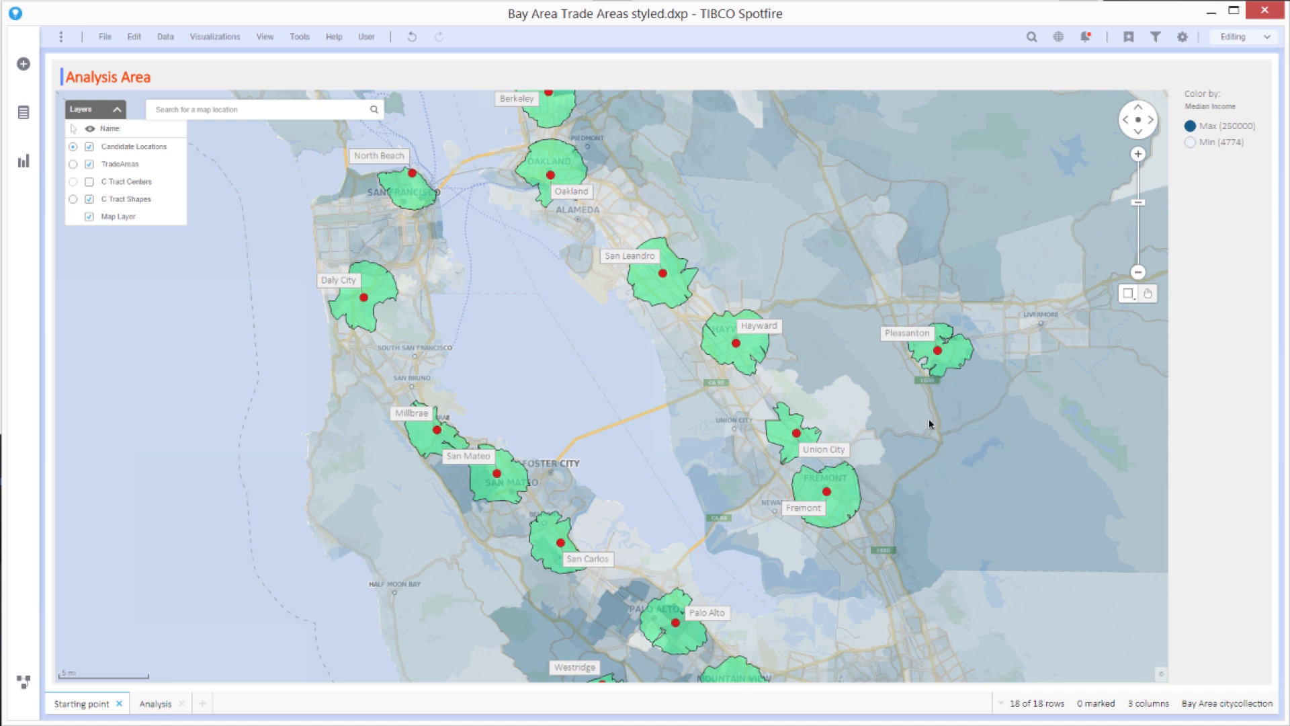
mouse_move(942, 540)
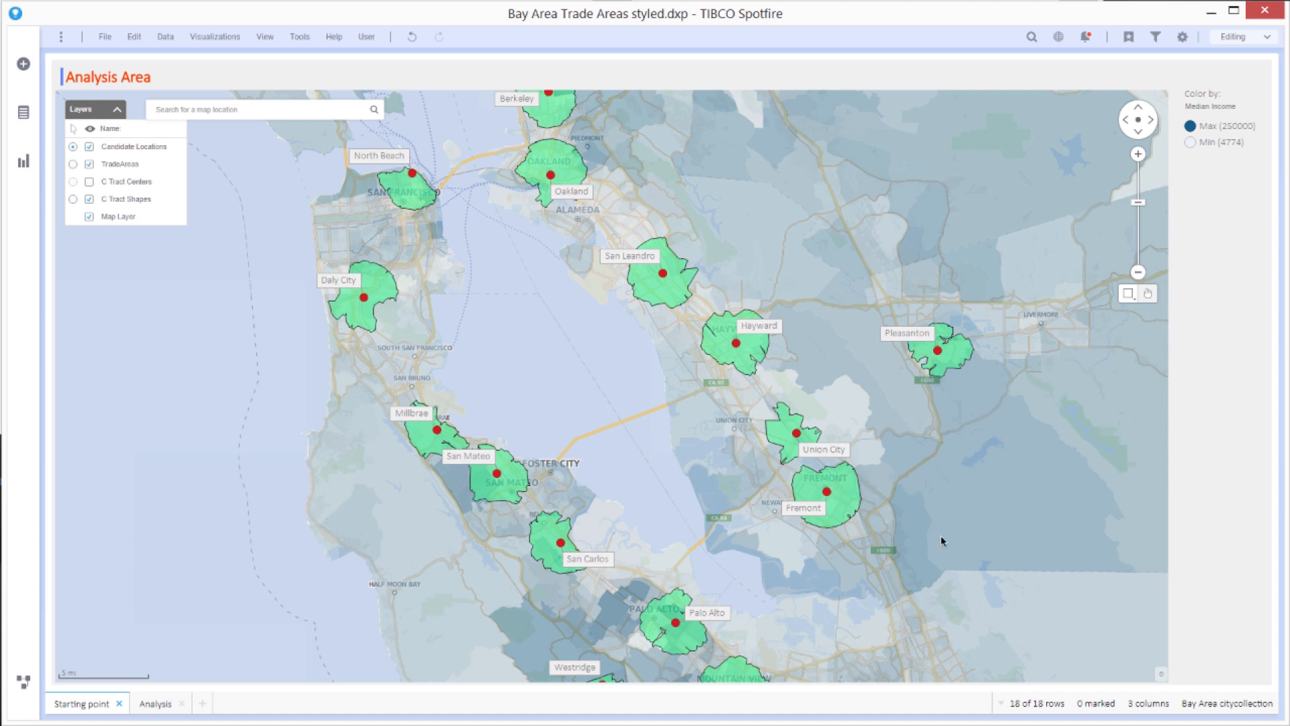
mouse_move(209, 289)
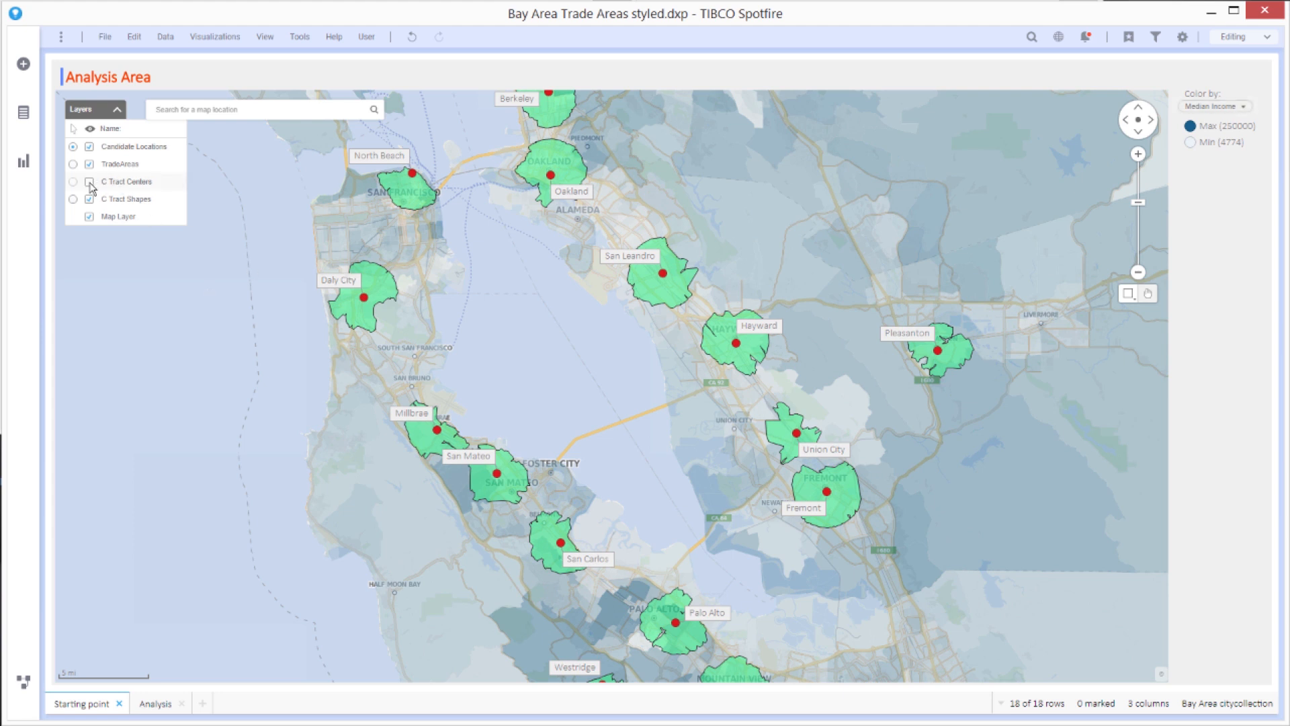
click(89, 181)
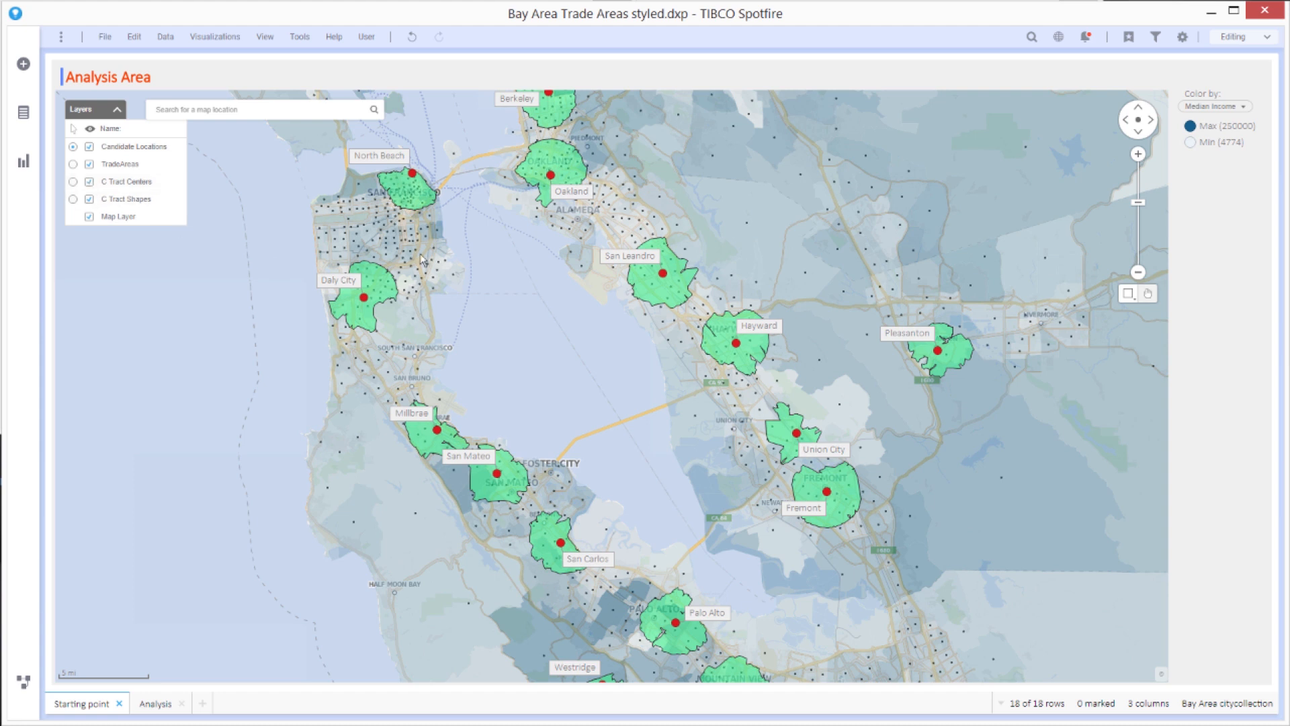
mouse_move(656, 214)
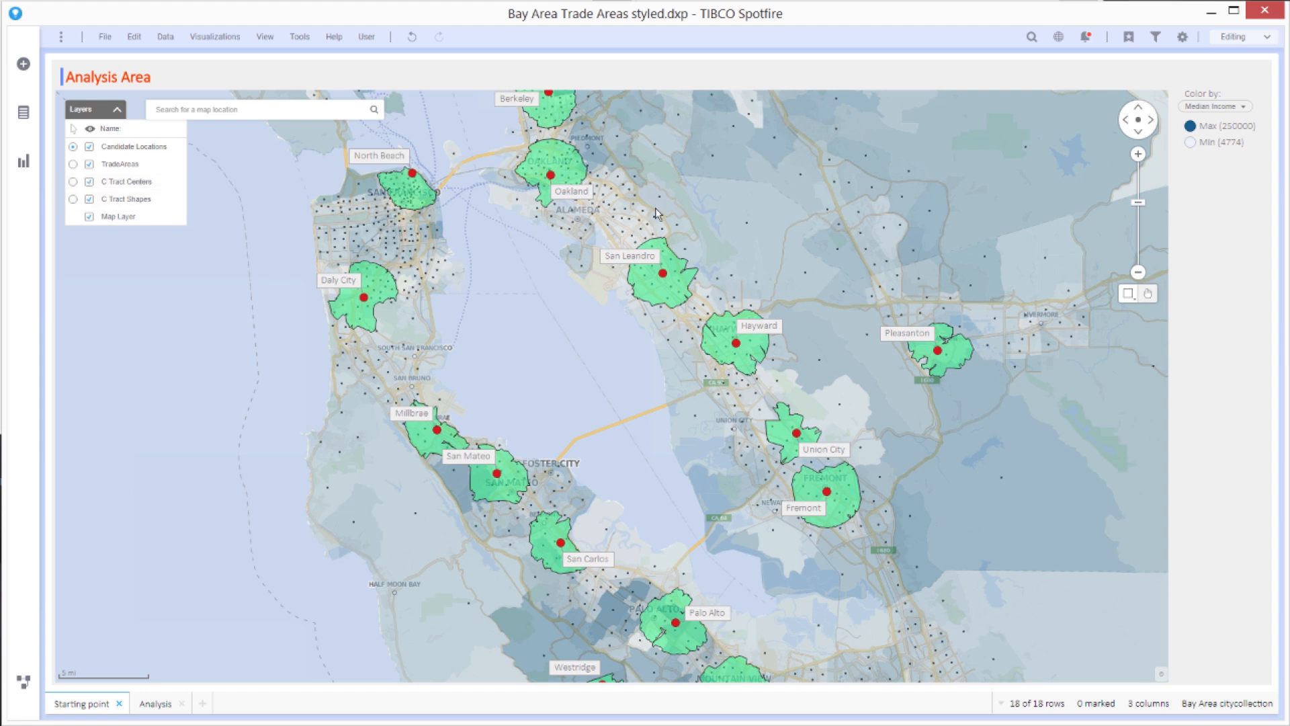
mouse_move(734, 406)
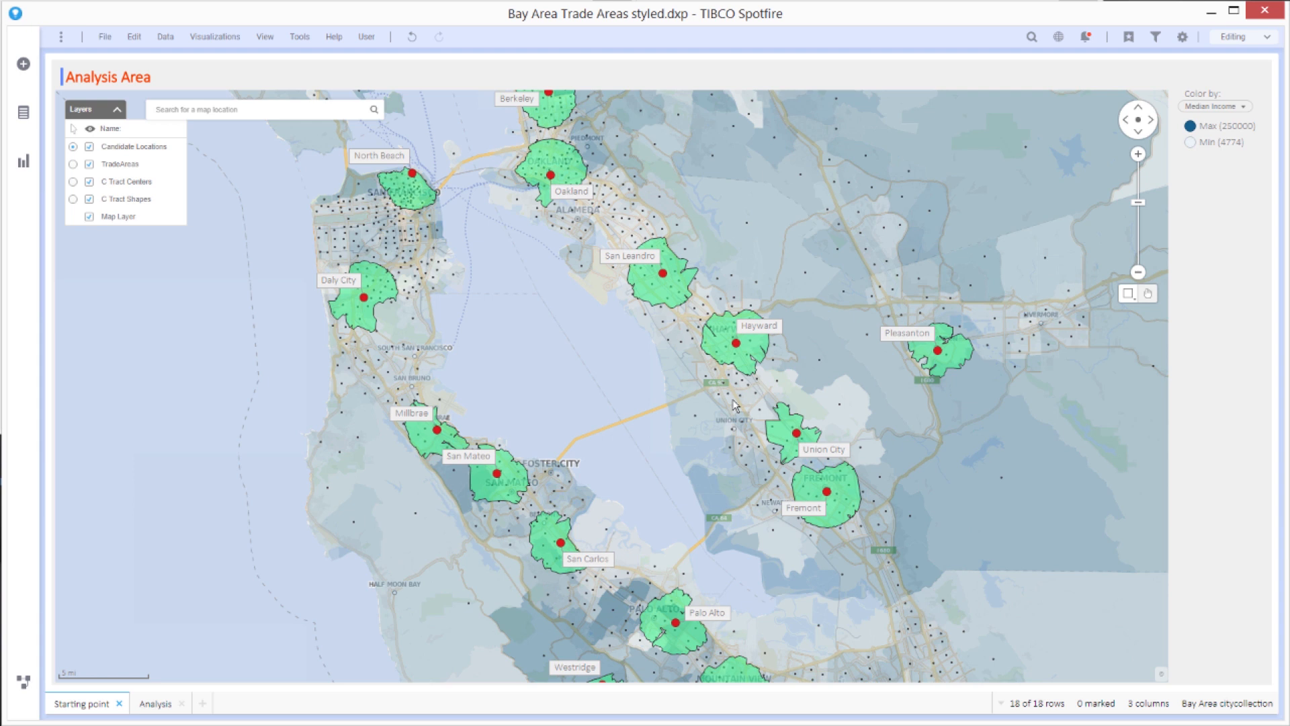
mouse_move(744, 457)
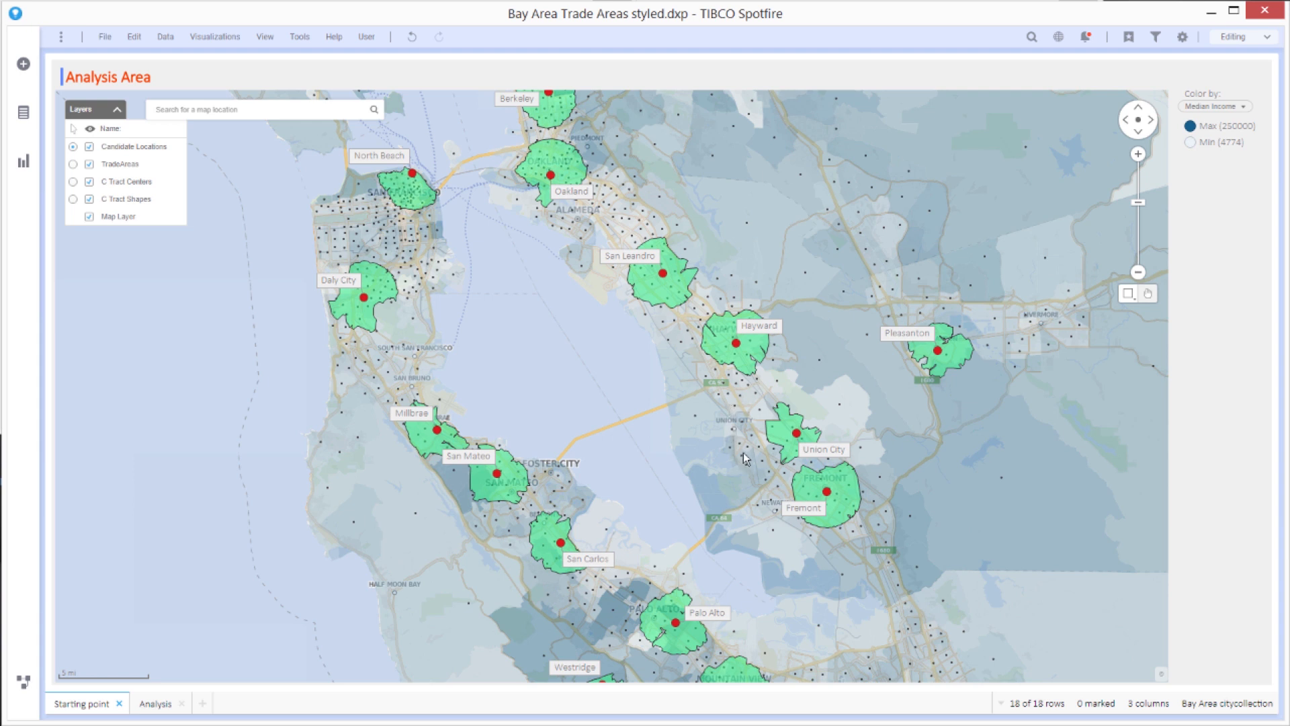
mouse_move(745, 486)
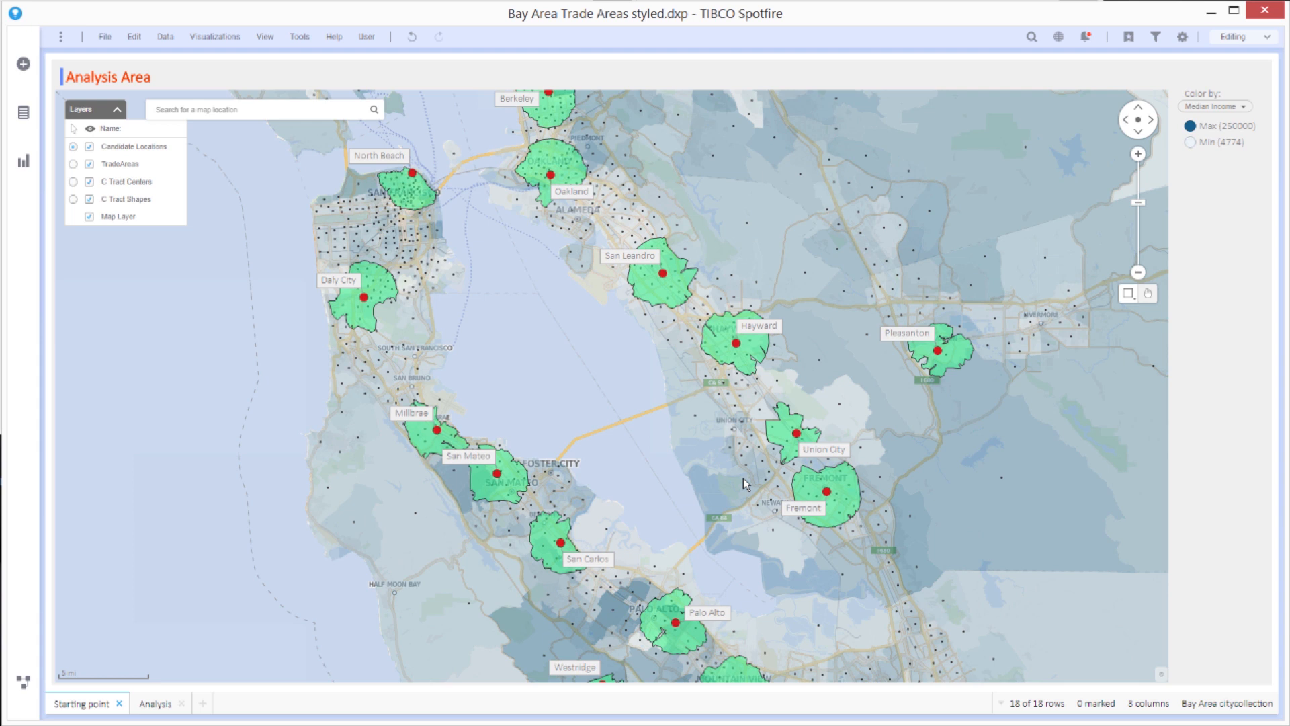
mouse_move(842, 503)
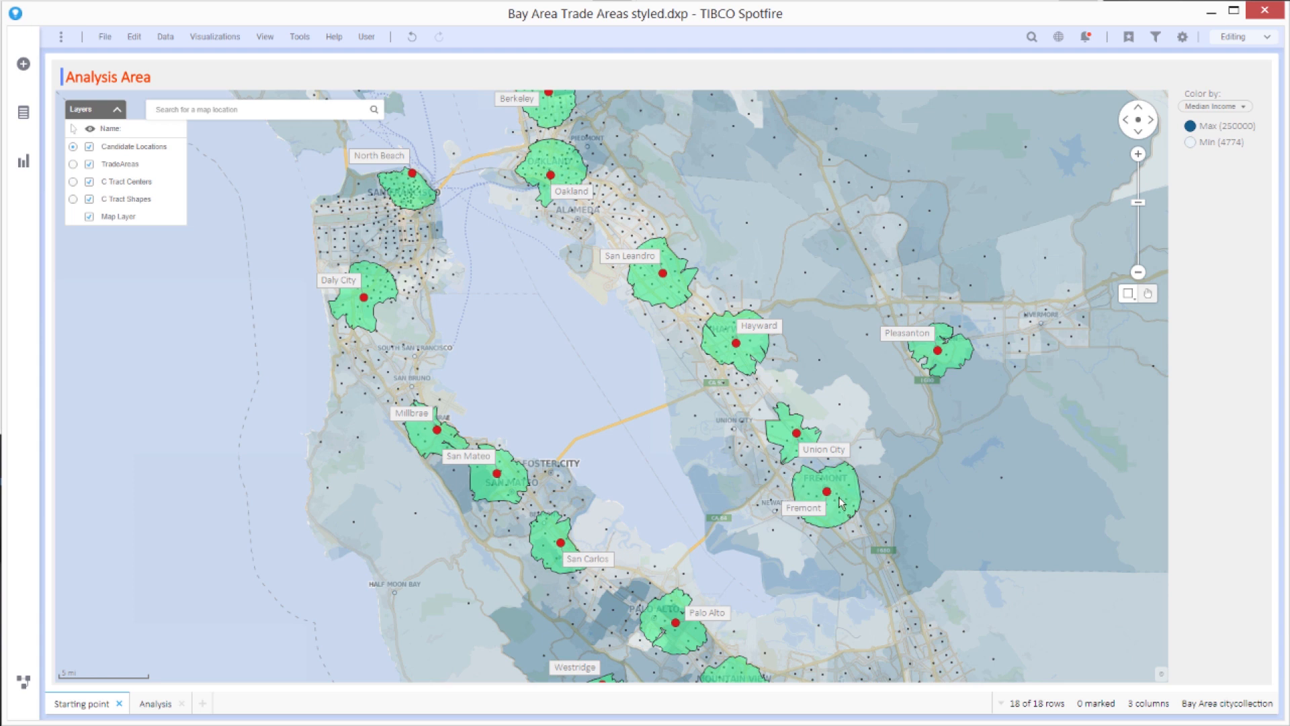
mouse_move(854, 500)
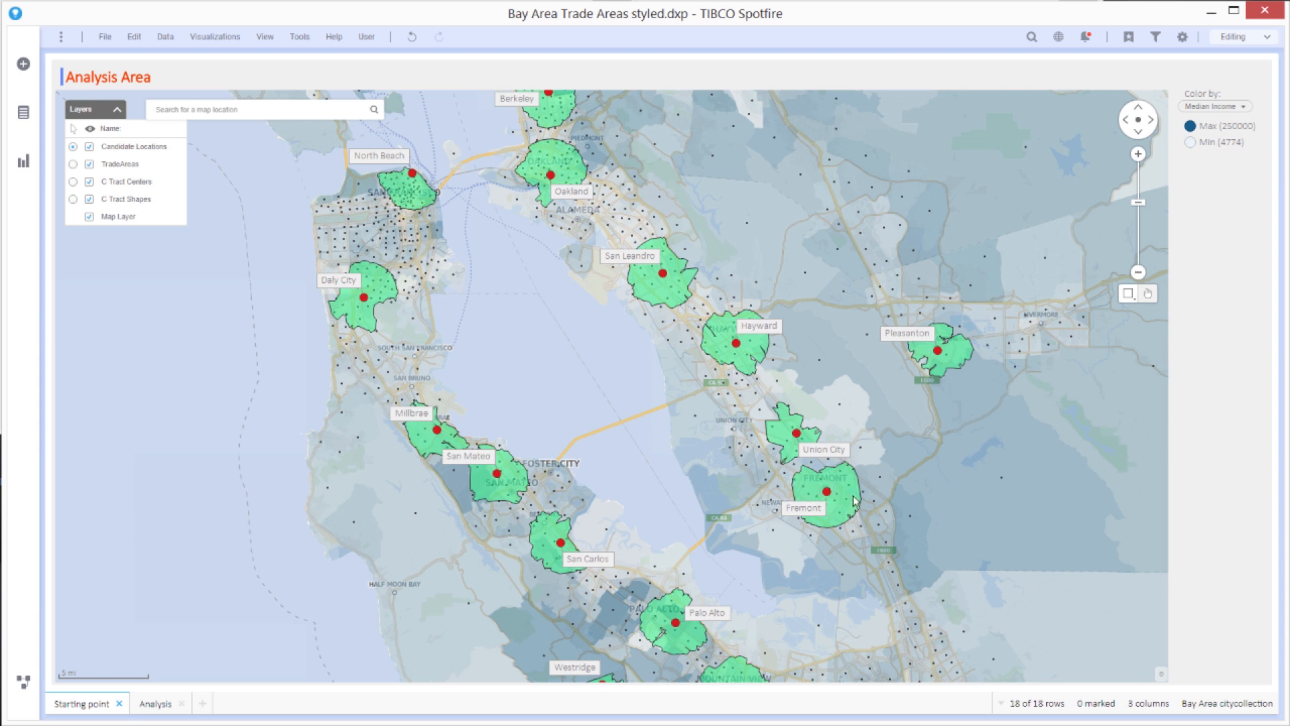
mouse_move(277, 91)
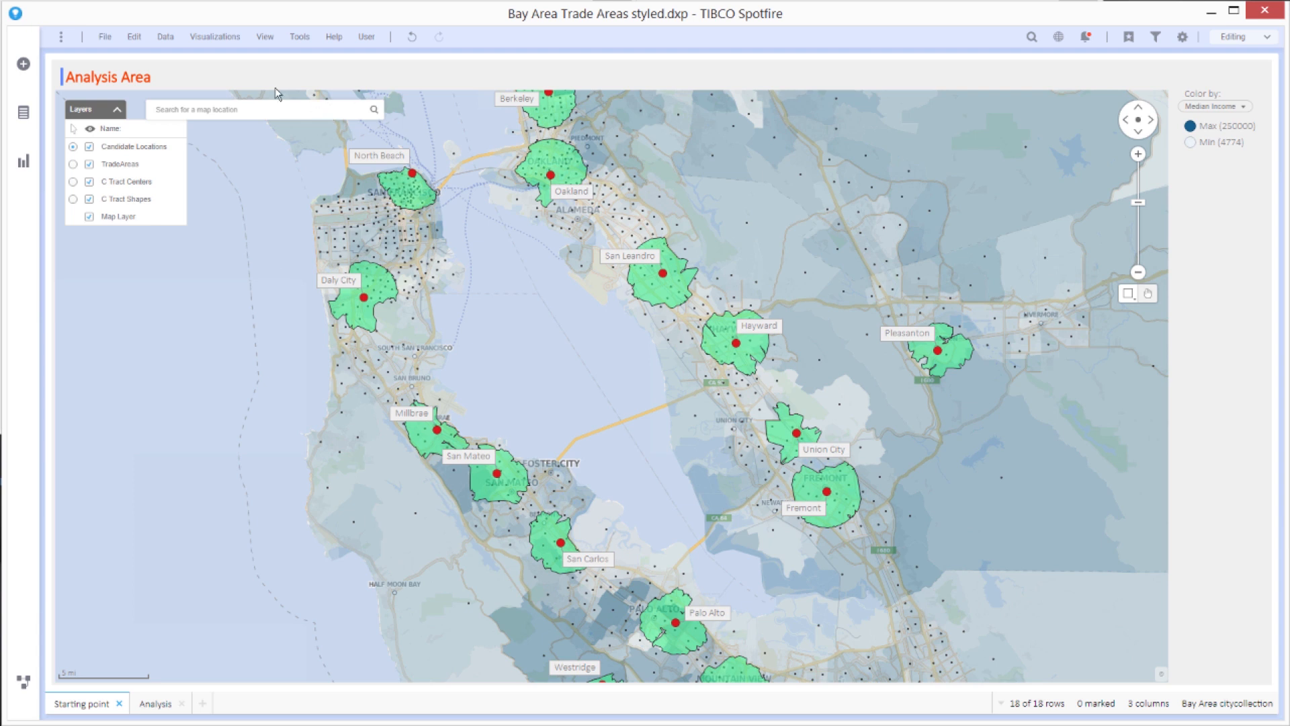
Open Data Function Properties and select Get Driving Distance Polygon.
click(165, 37)
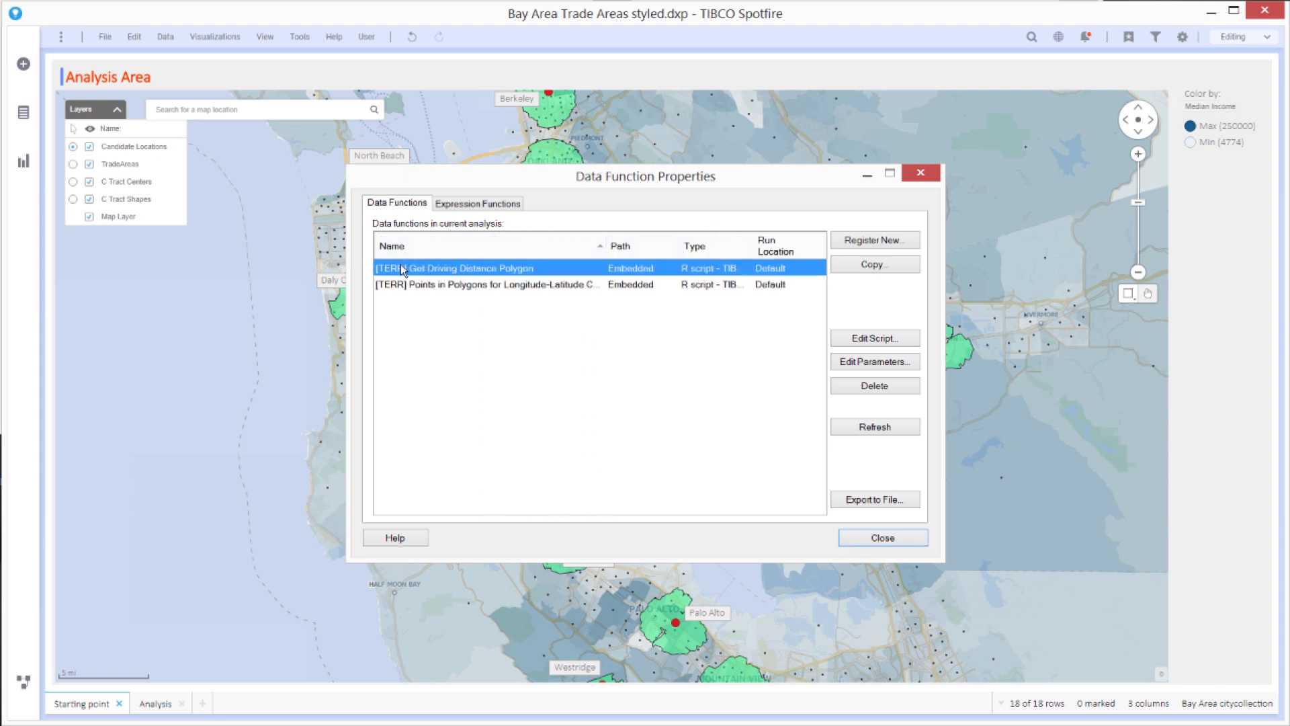
mouse_move(524, 281)
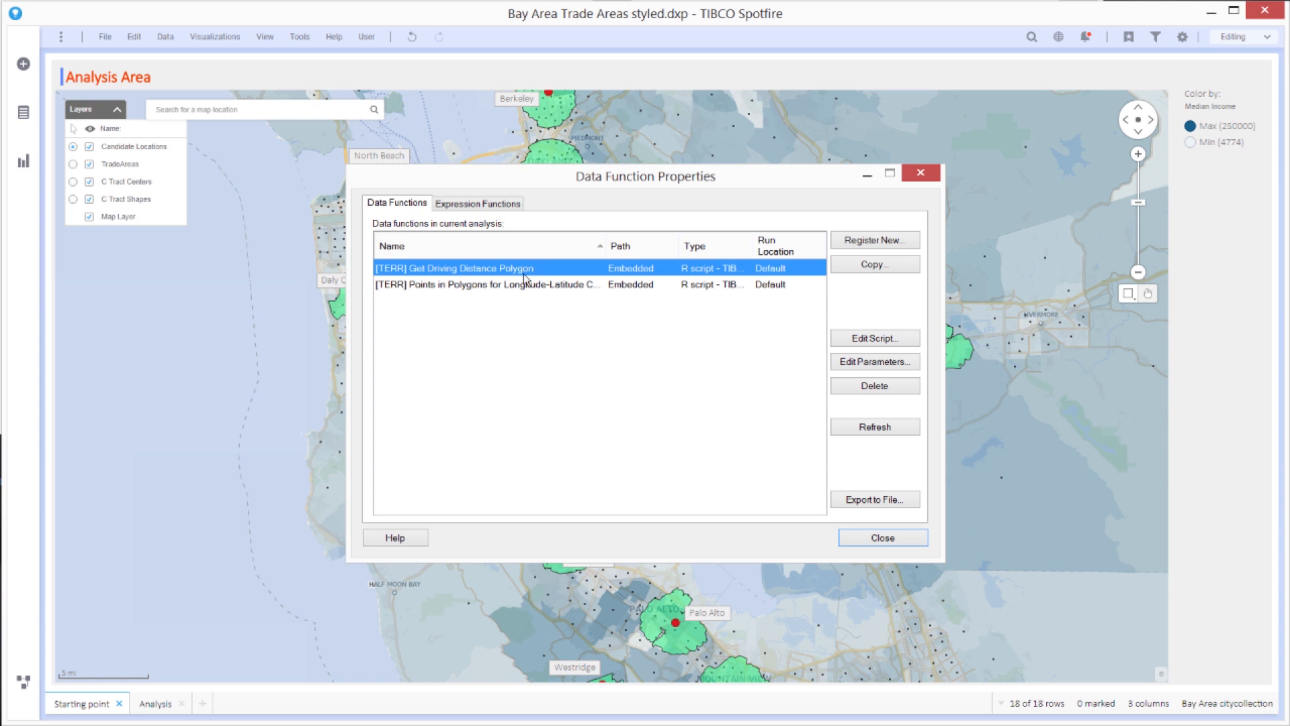
click(494, 285)
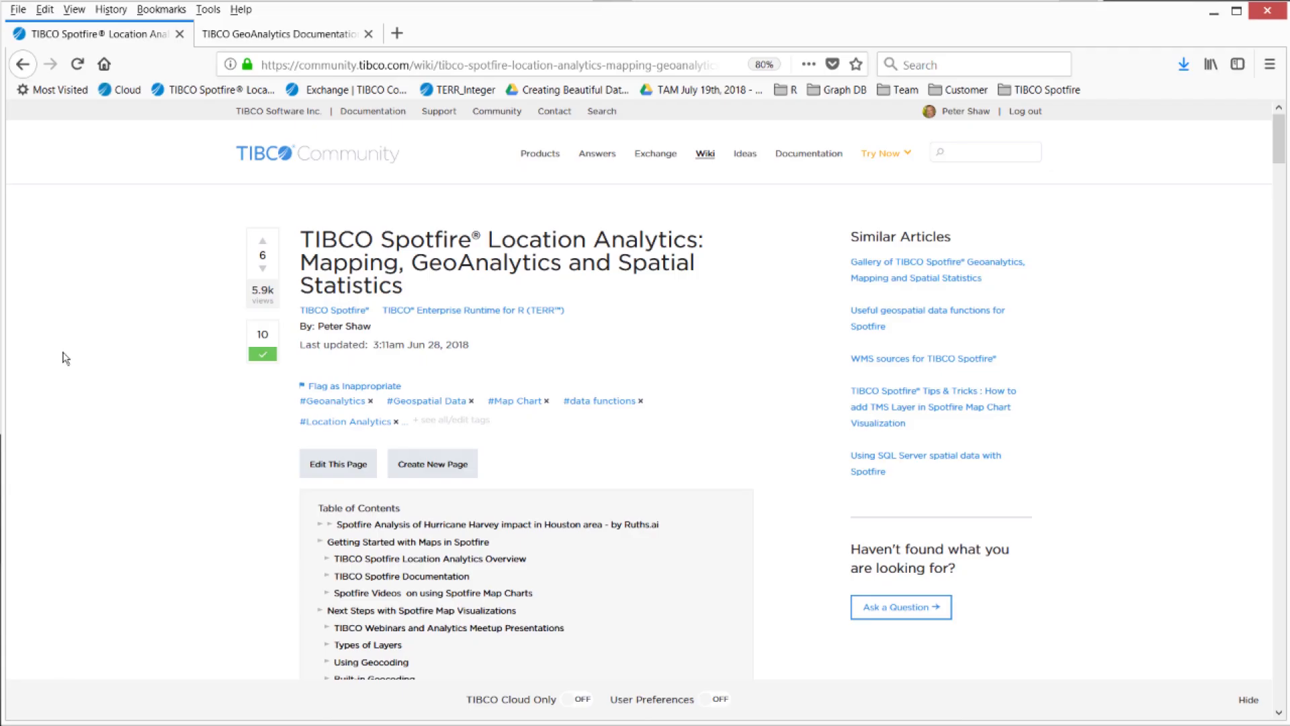
mouse_move(120, 388)
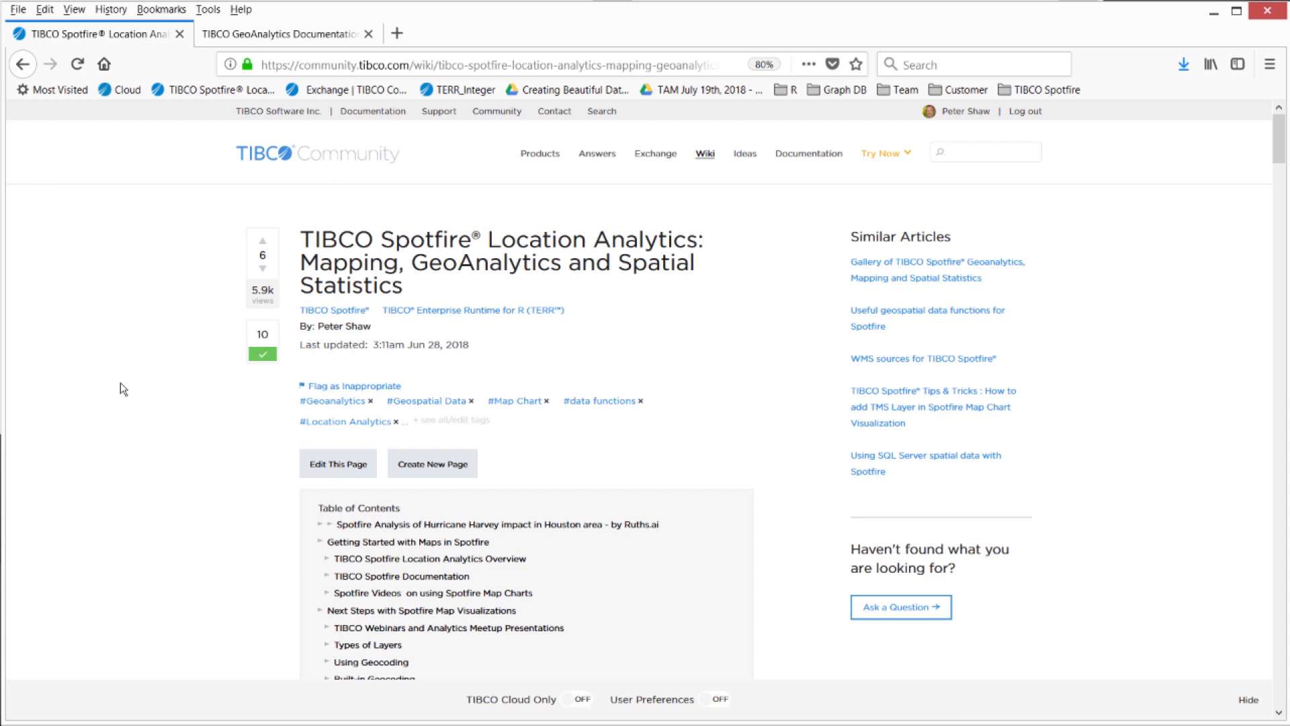
Scroll the wiki article down to its spatial data function list, including Points in Polygons.
scroll(down, 3)
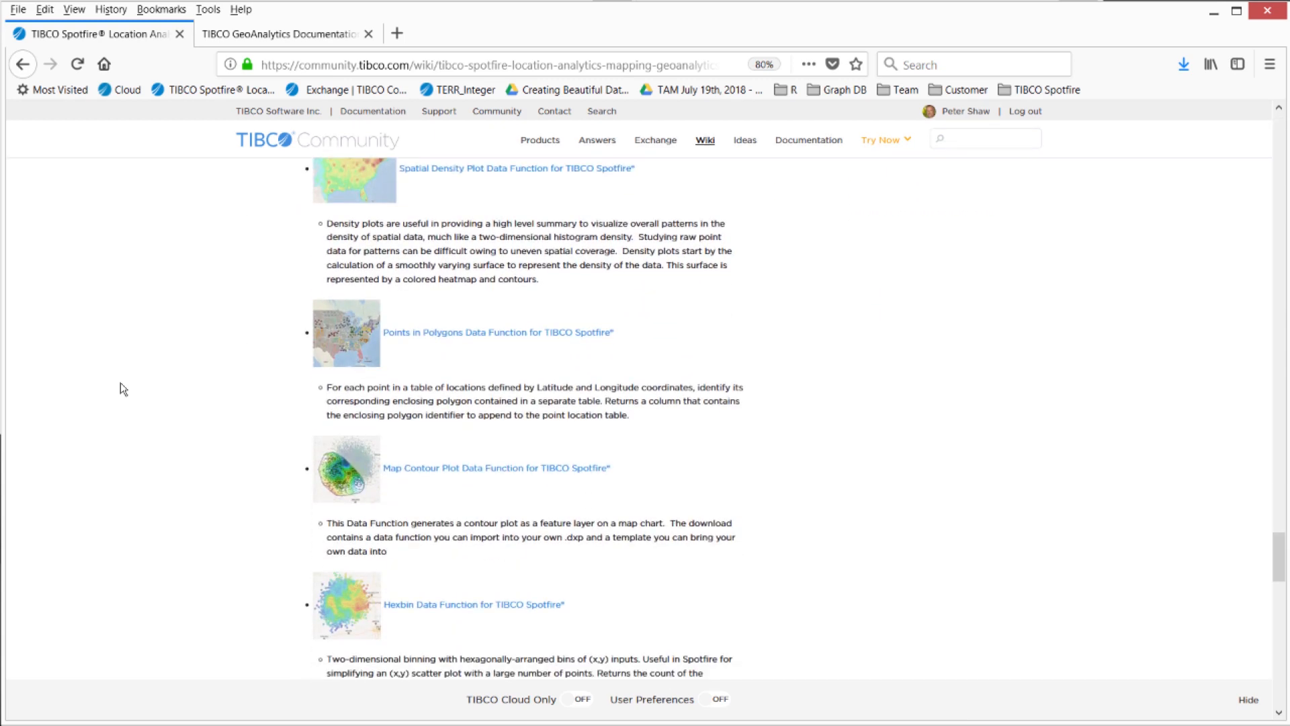
mouse_move(432, 341)
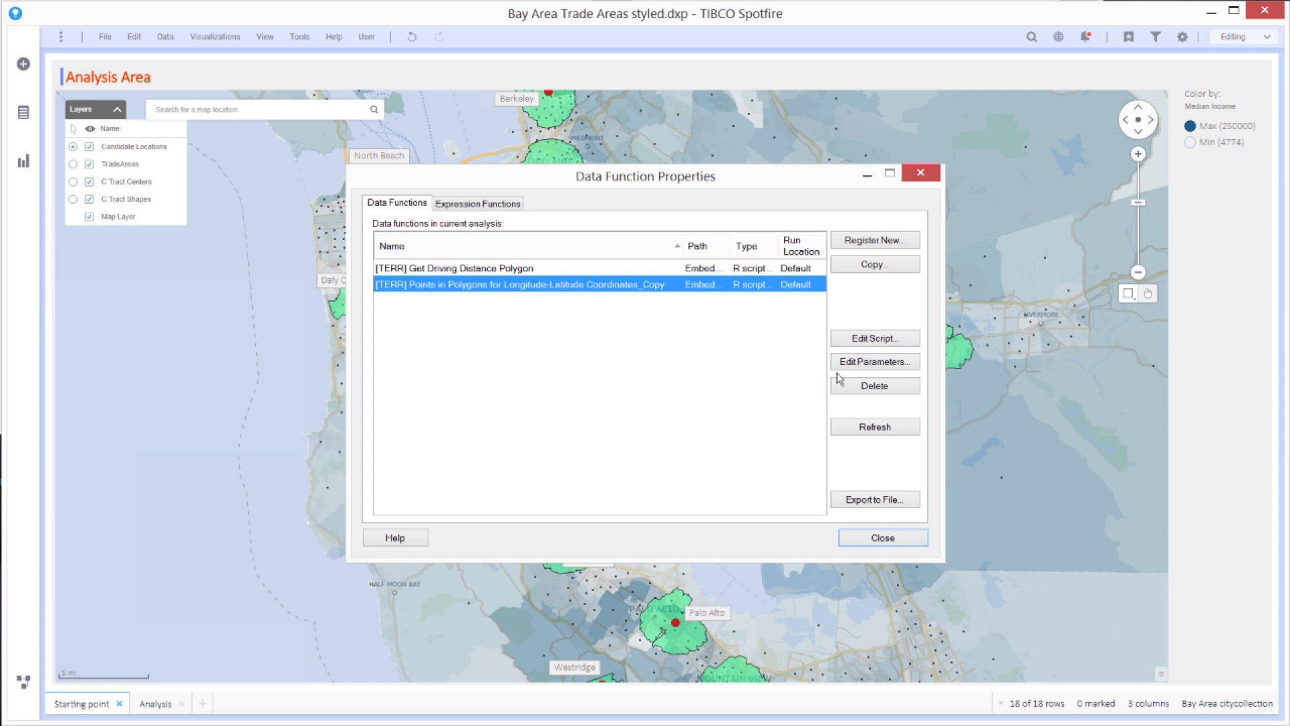
Open the Points in Polygons input parameters, including Geometry from TradeAreas.
click(875, 363)
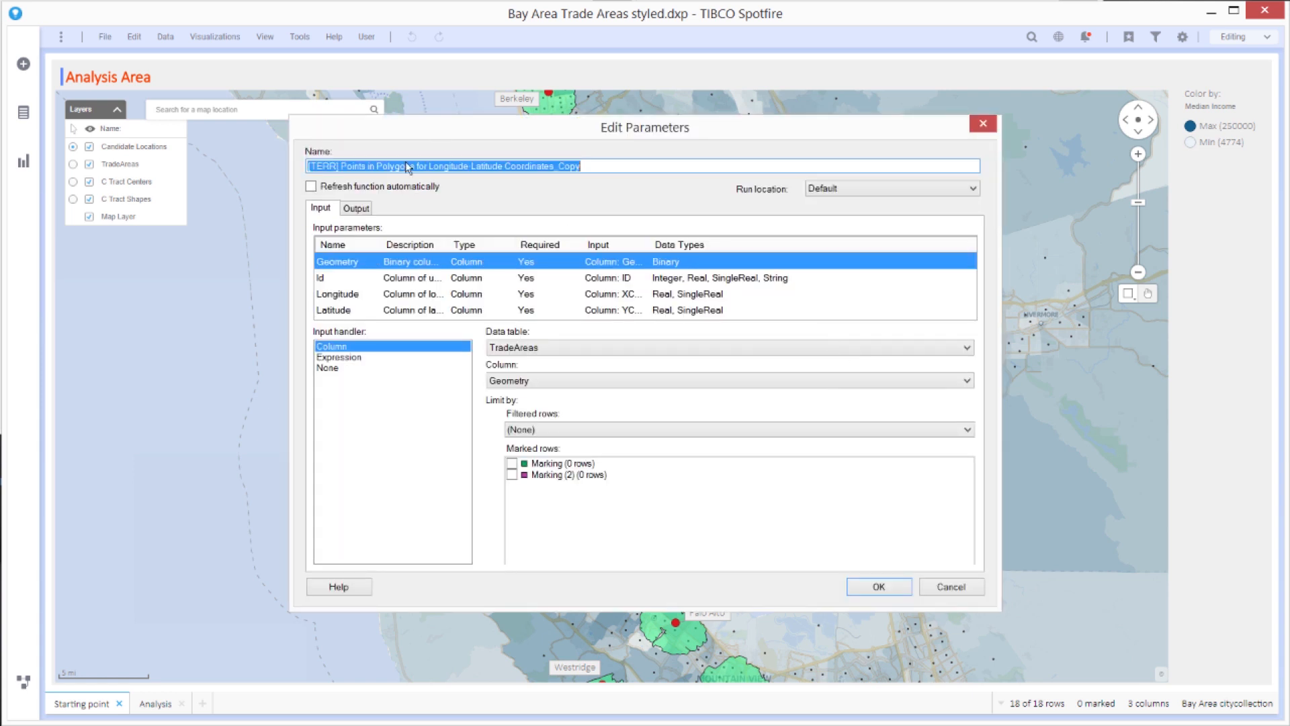
click(356, 208)
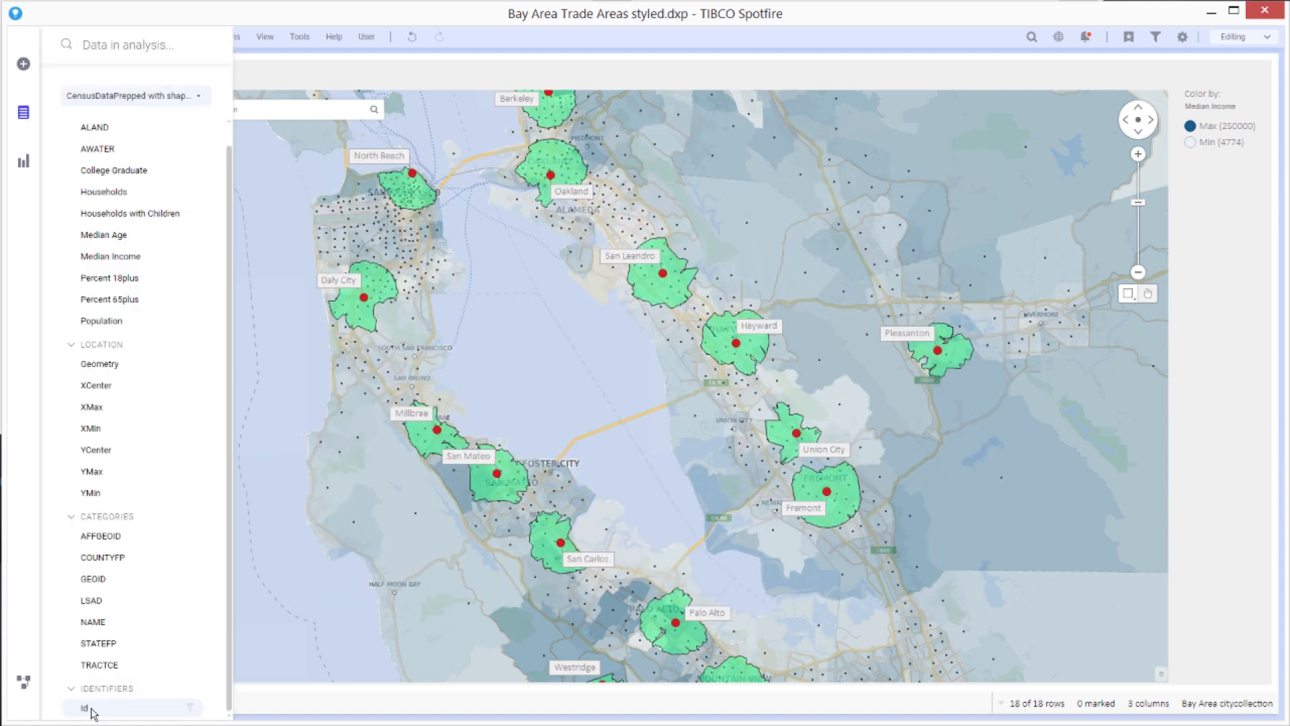
Close the data columns list and show the CensusDataPrepped with shapefile table.
click(24, 112)
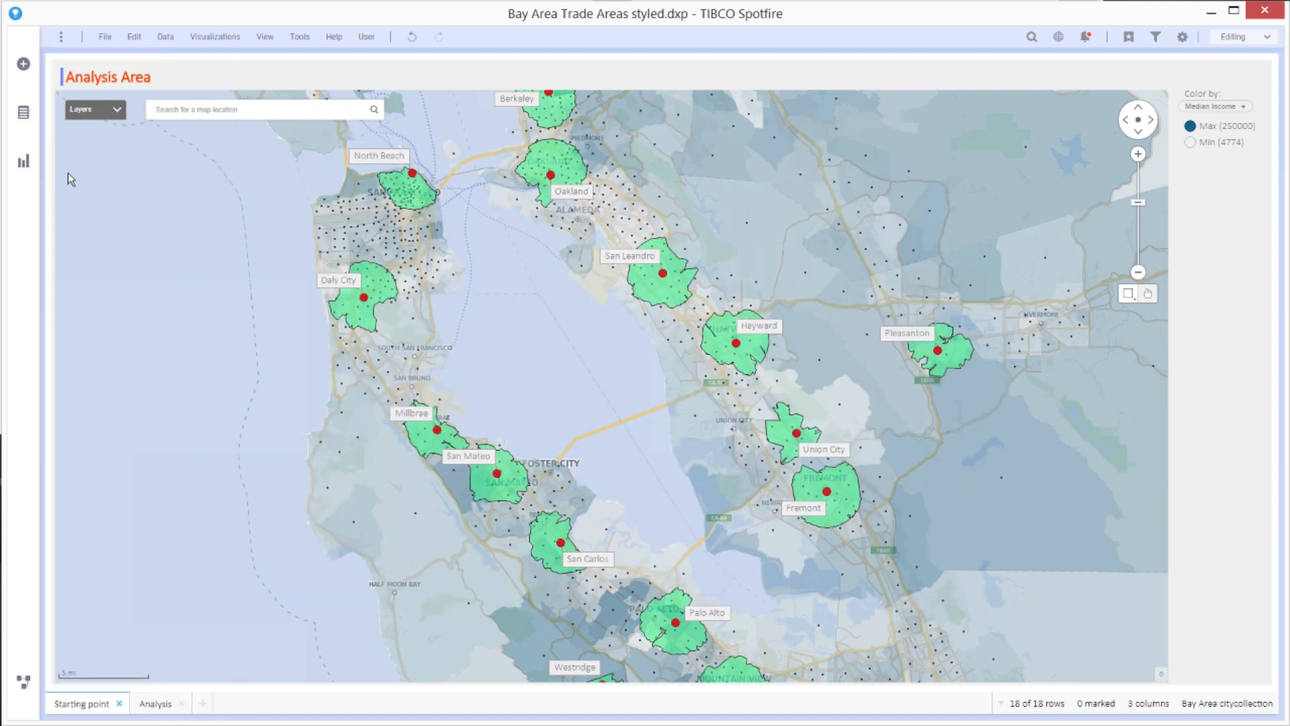
click(23, 161)
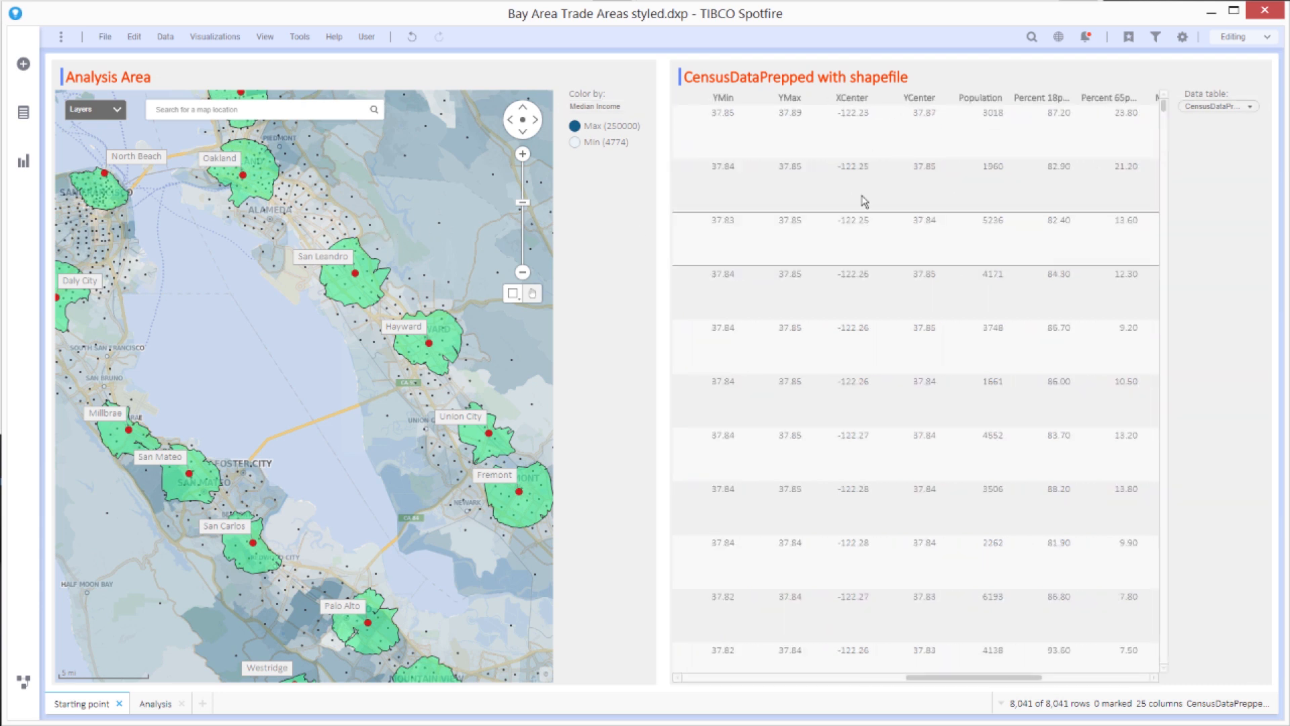
mouse_move(893, 210)
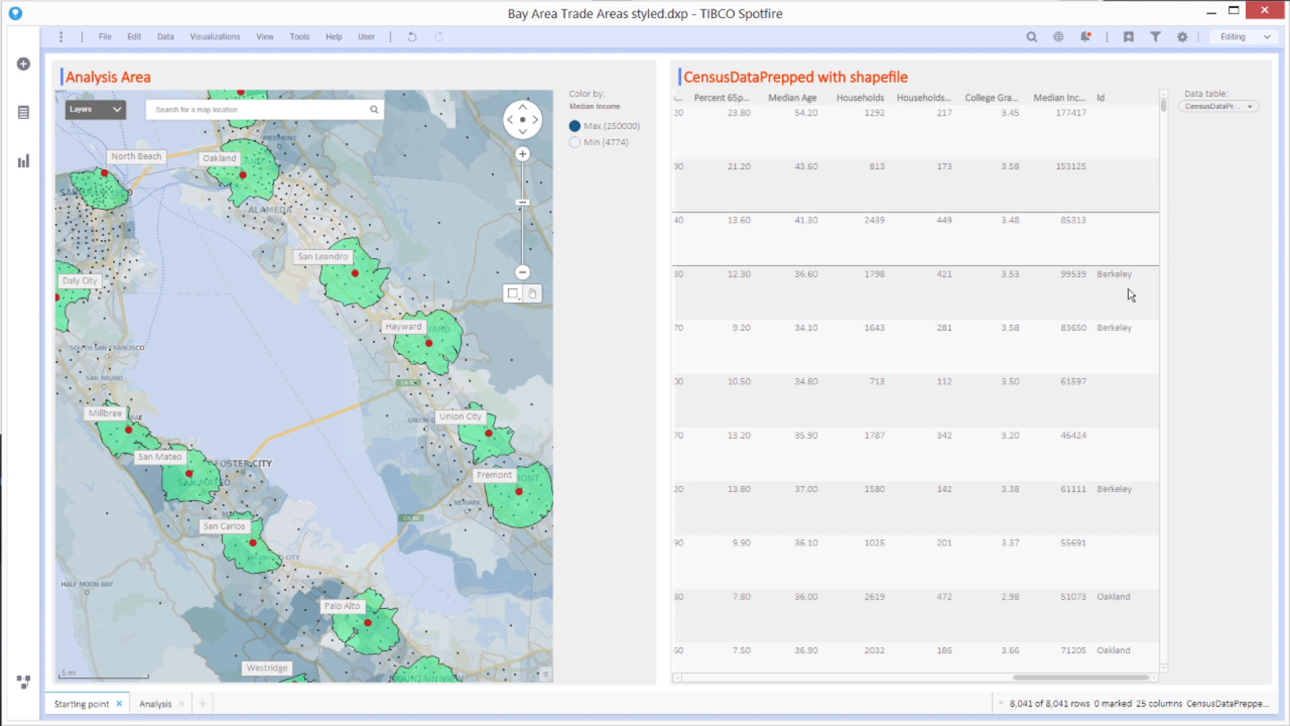
mouse_move(1111, 308)
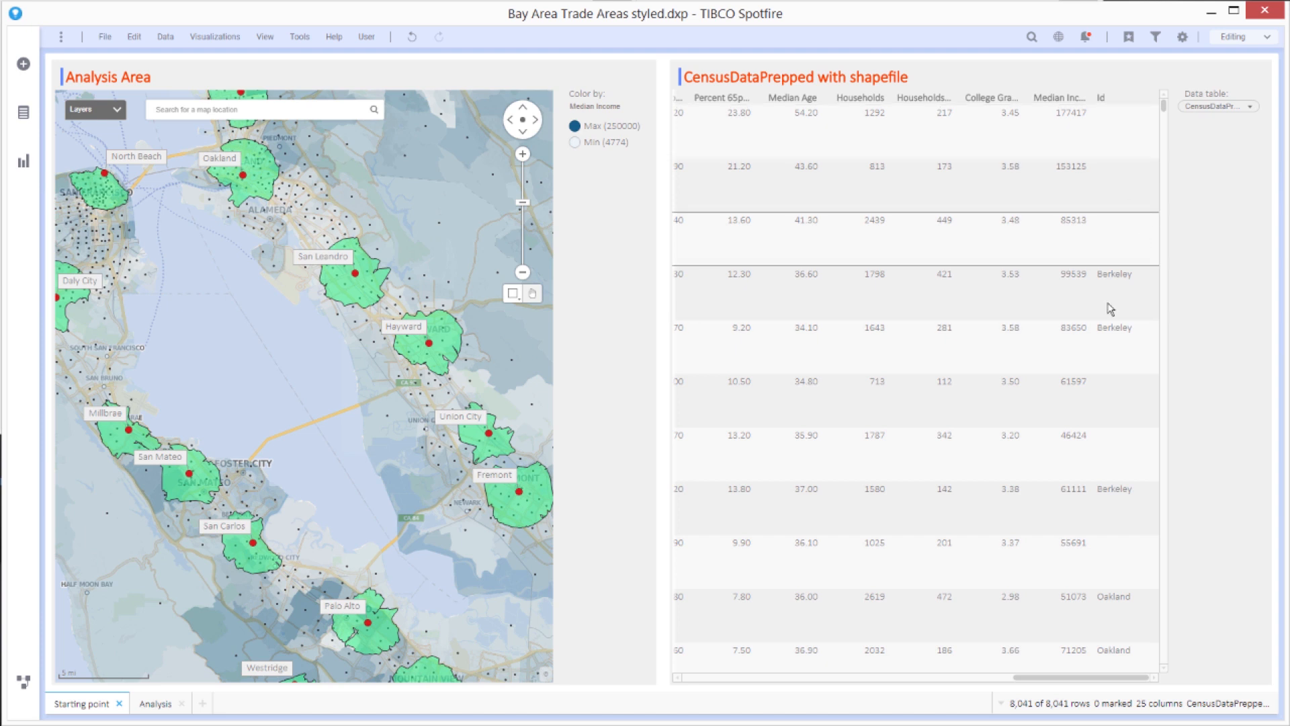
Scroll through the census table's Id values, then close the table.
scroll(down, 3)
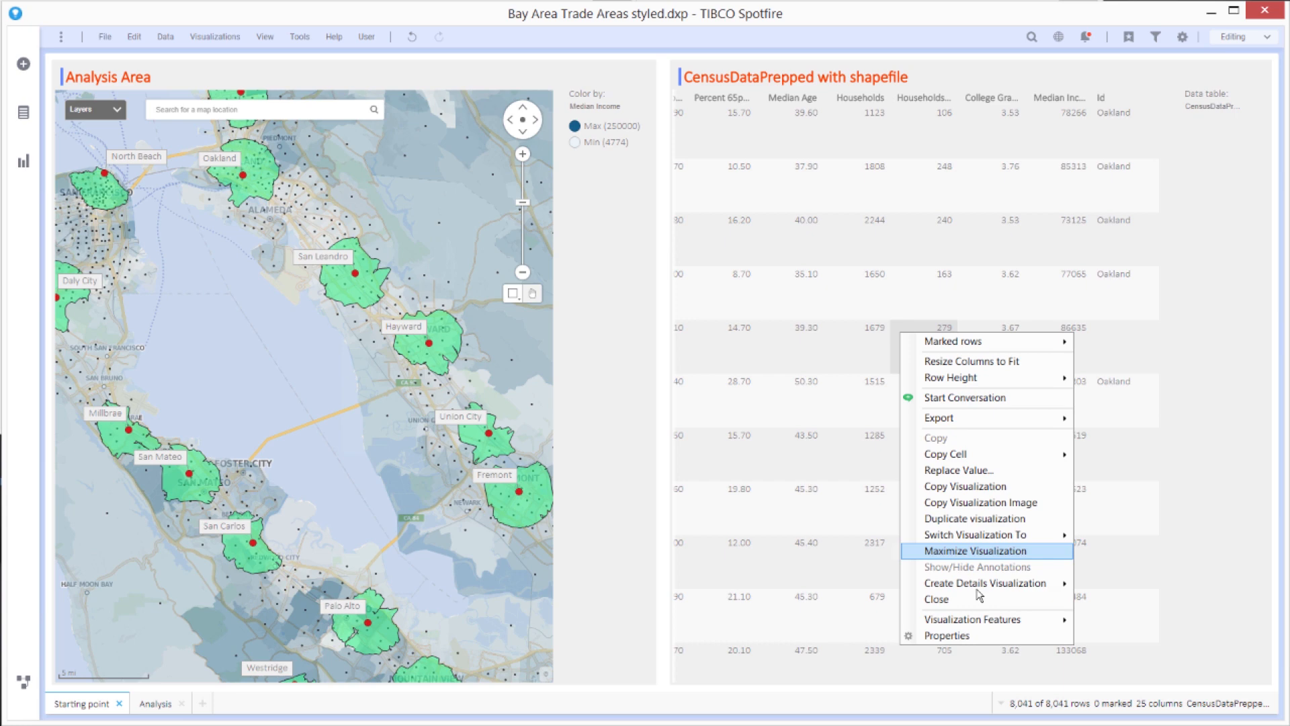
click(975, 551)
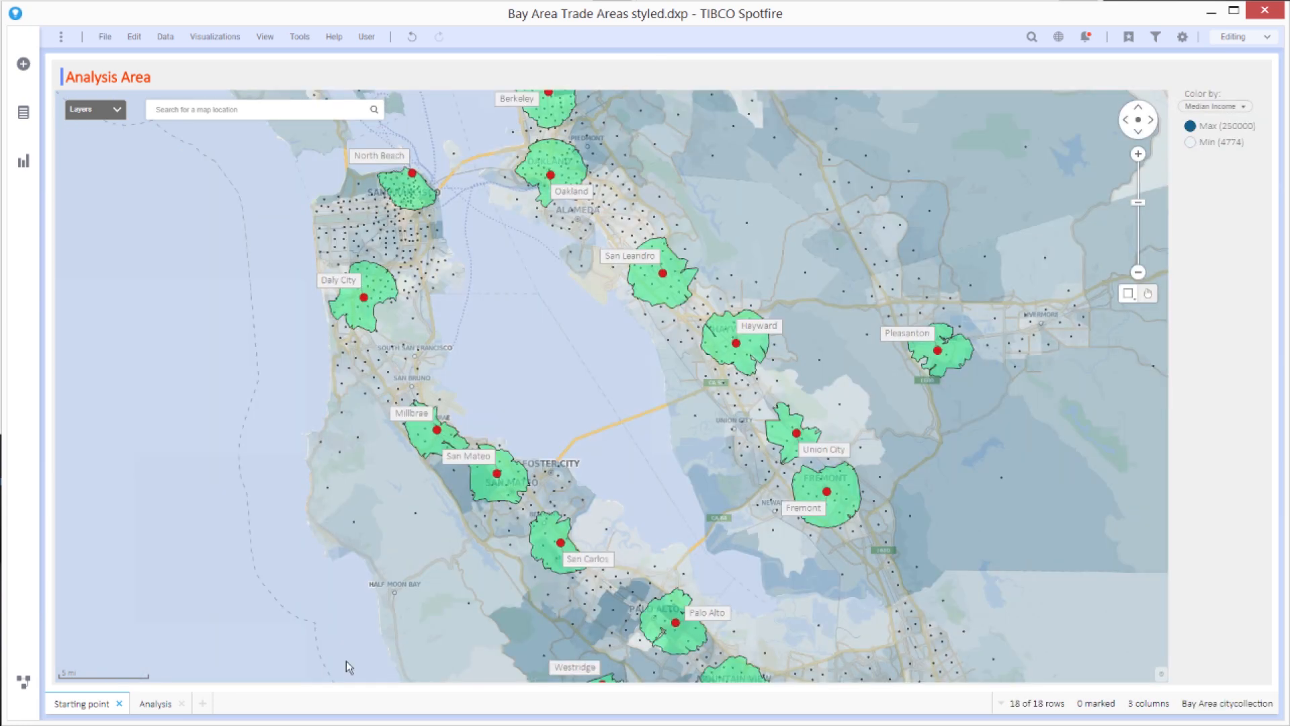
Switch to the Analysis page tab.
click(155, 703)
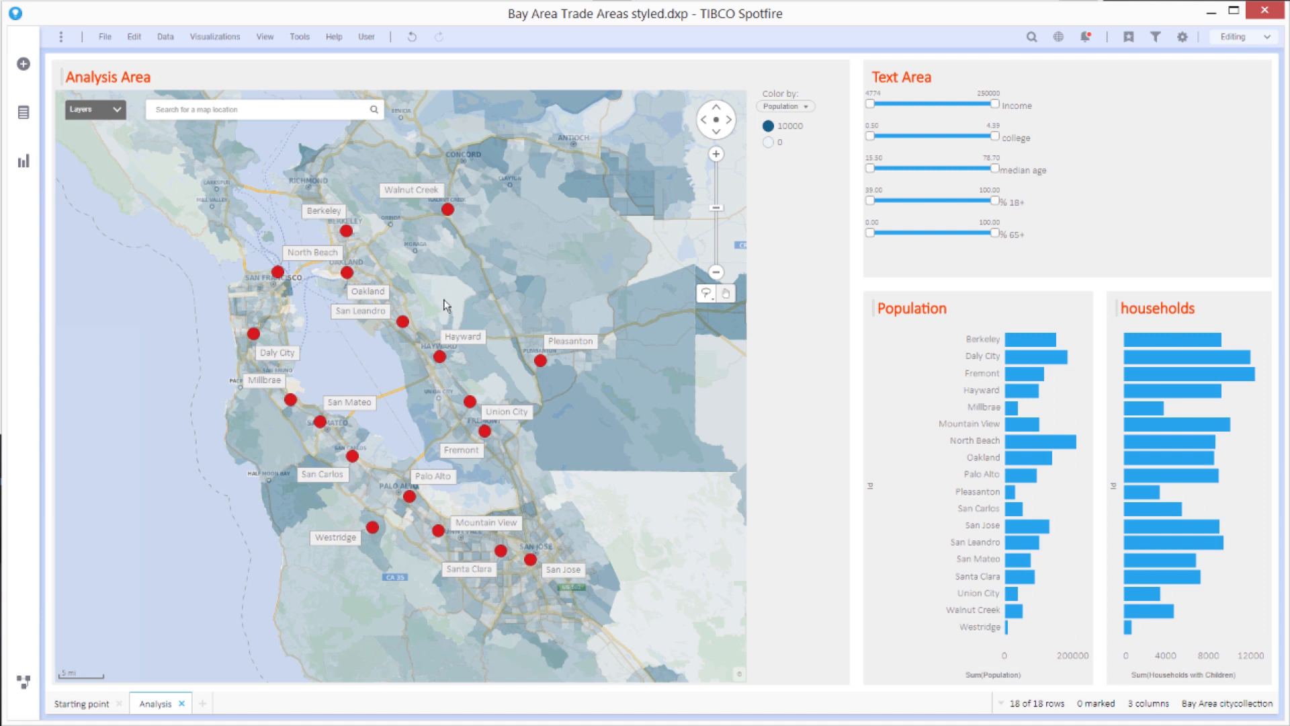
mouse_move(1085, 516)
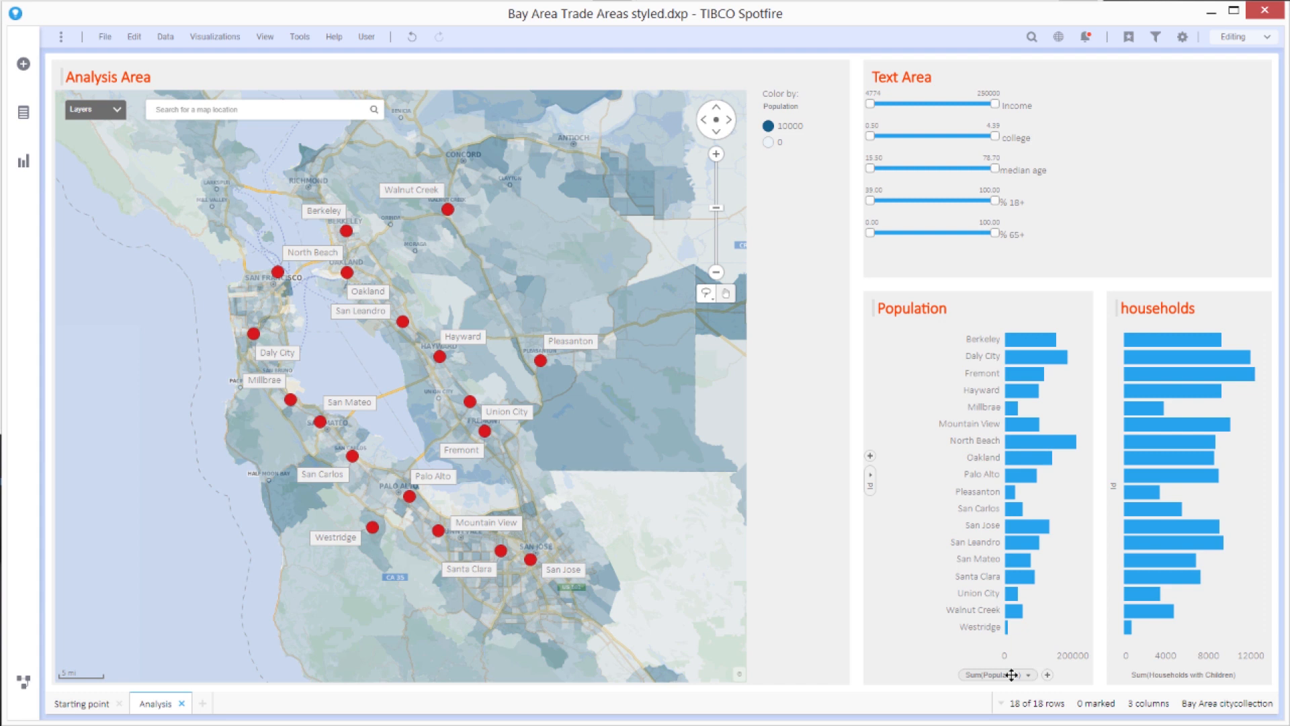
mouse_move(979, 674)
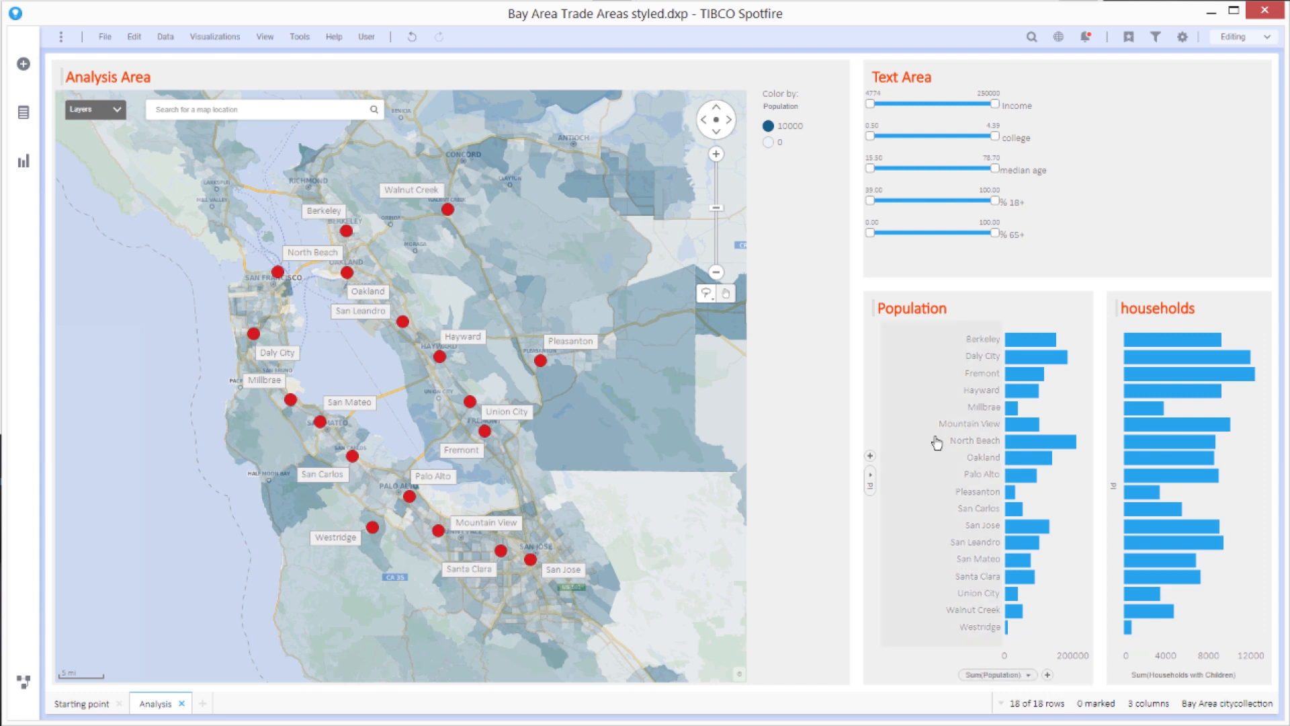
mouse_move(921, 632)
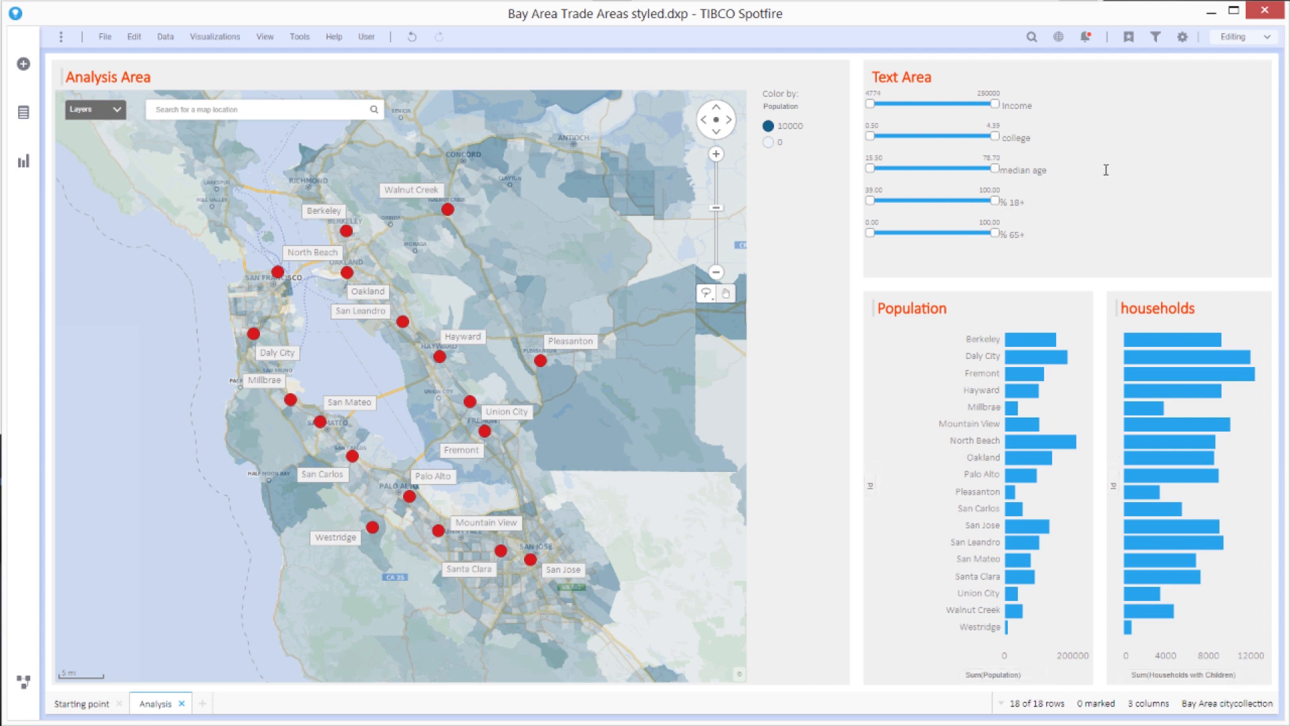
mouse_move(1041, 159)
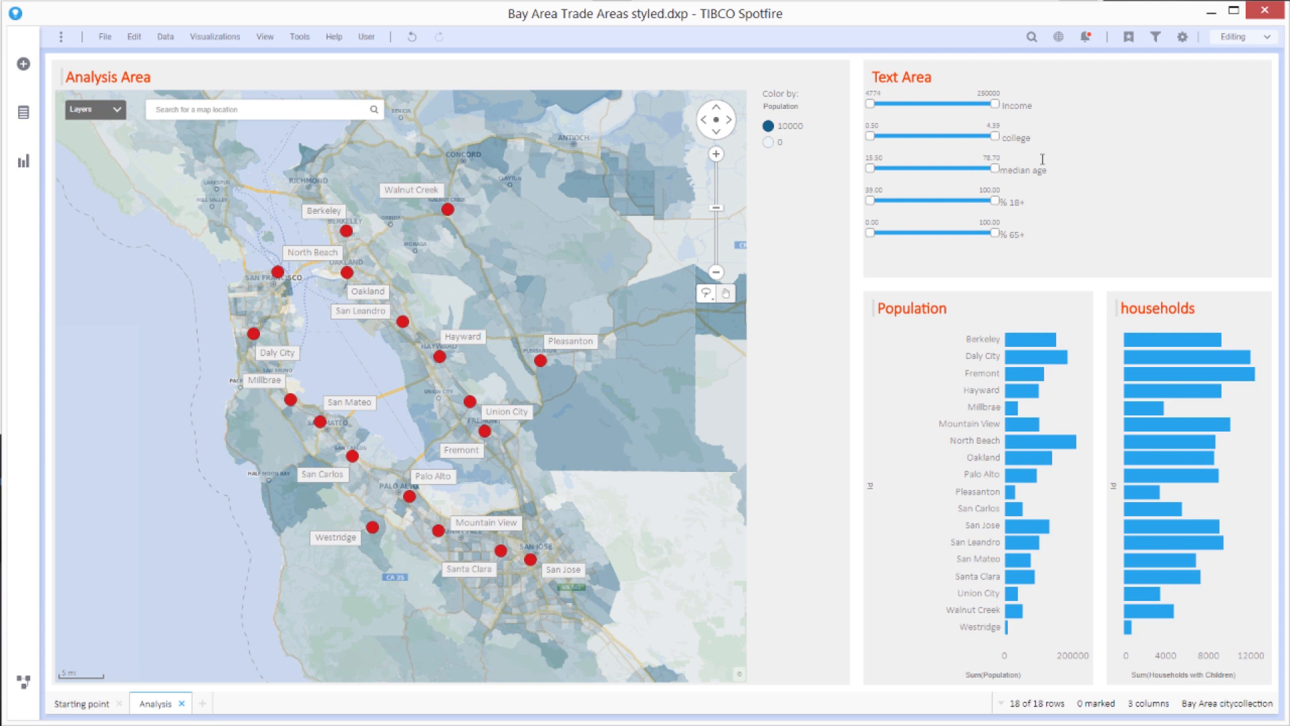
mouse_move(996, 173)
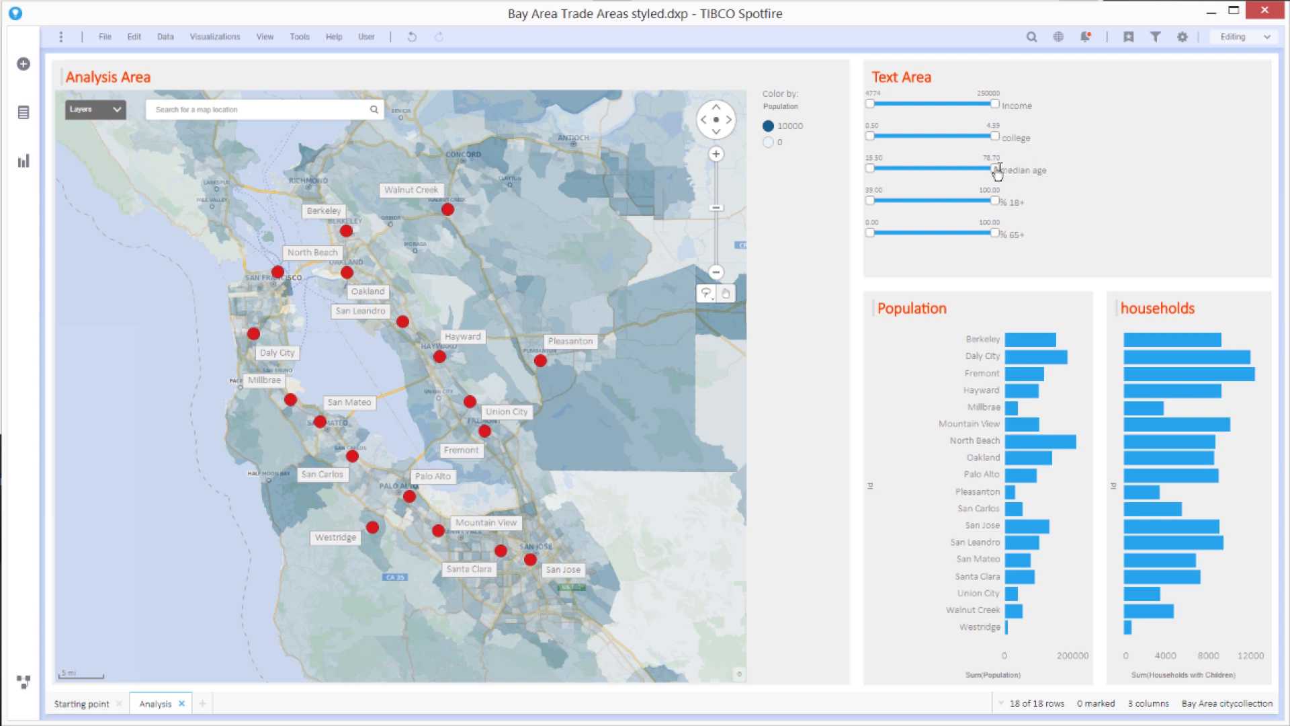
Cap median age near 41, raise minimum income, and narrow the college range.
drag(993, 166, 934, 168)
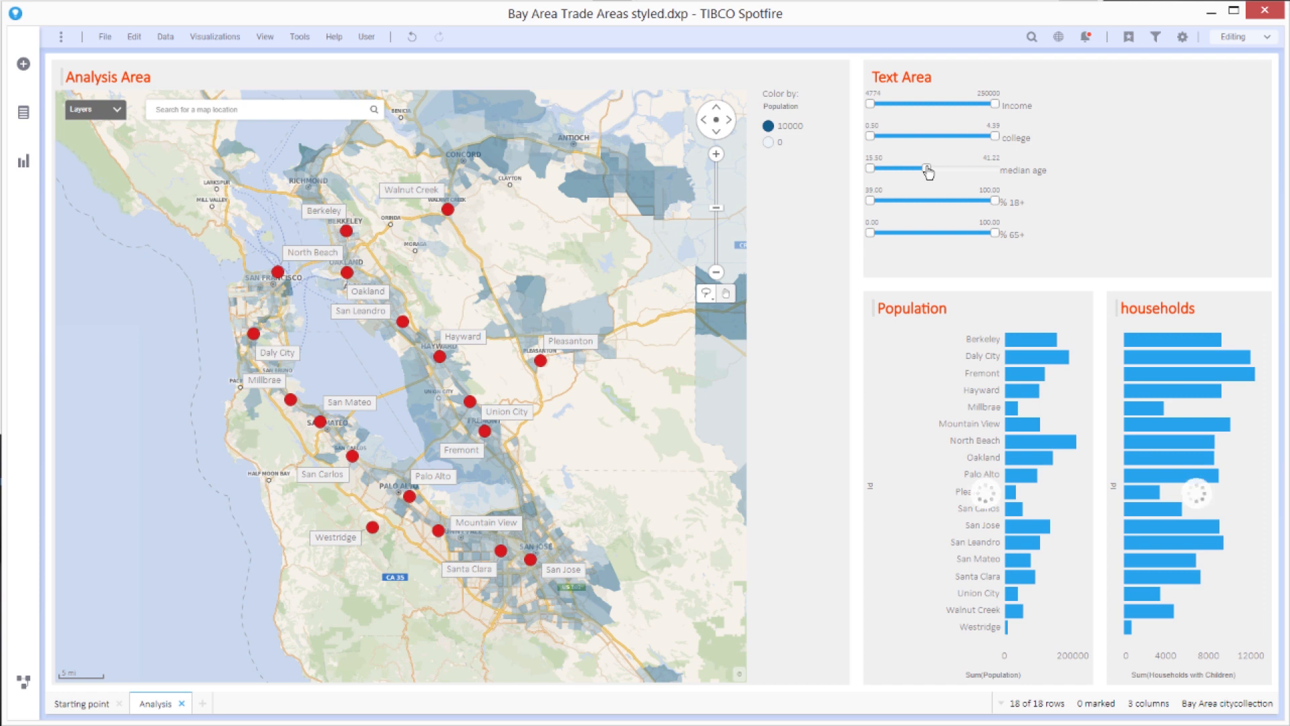
drag(928, 168, 928, 168)
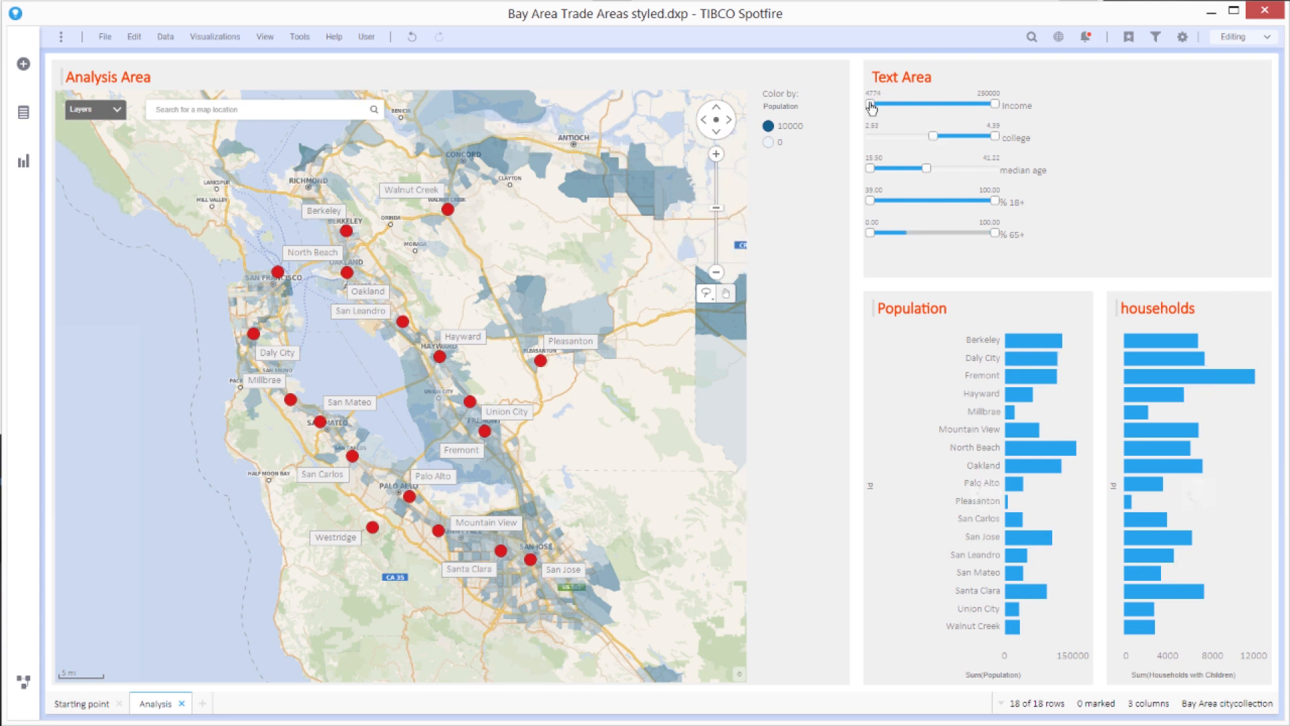
drag(872, 105, 926, 105)
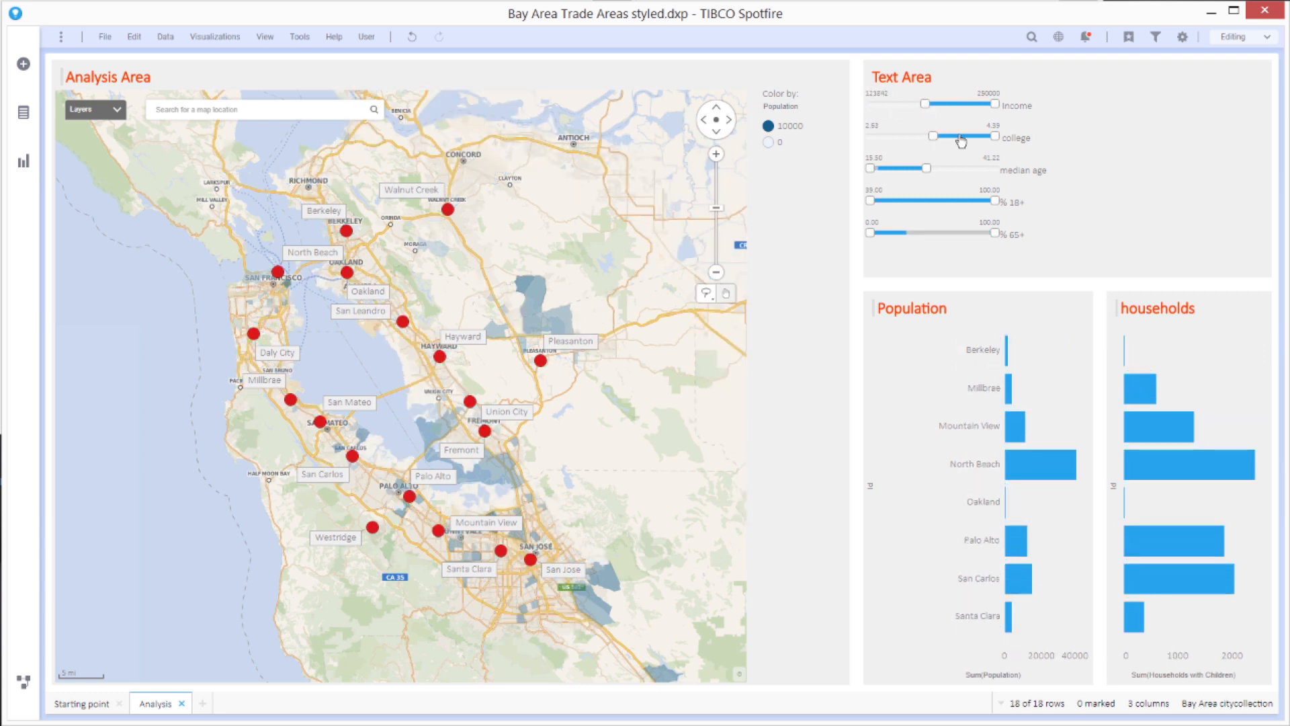
drag(959, 135, 946, 136)
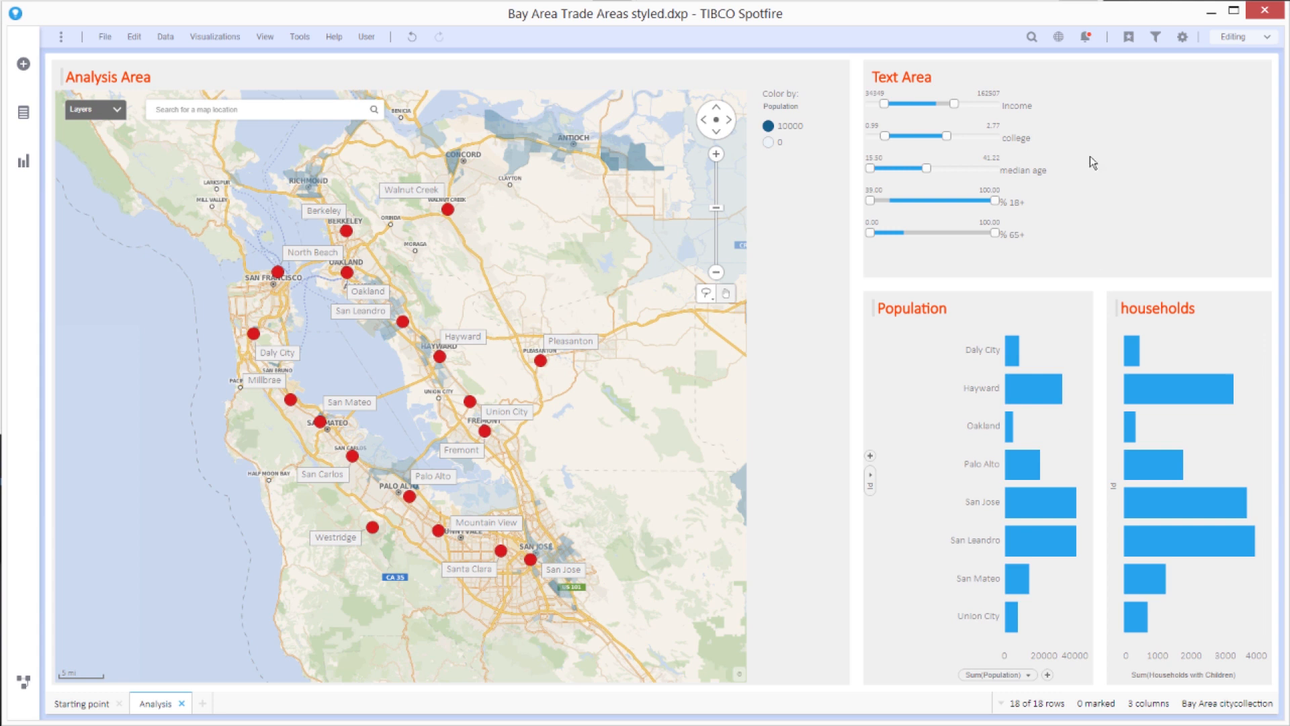
mouse_move(1246, 445)
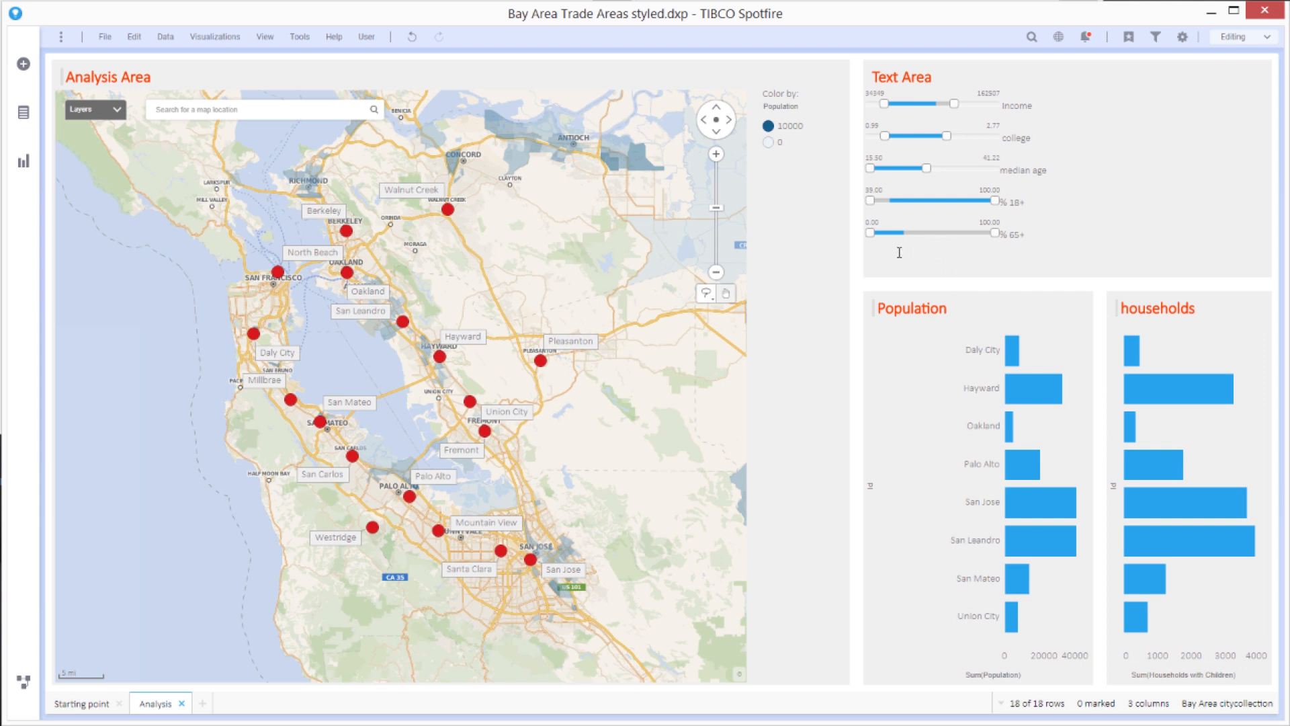
mouse_move(1080, 115)
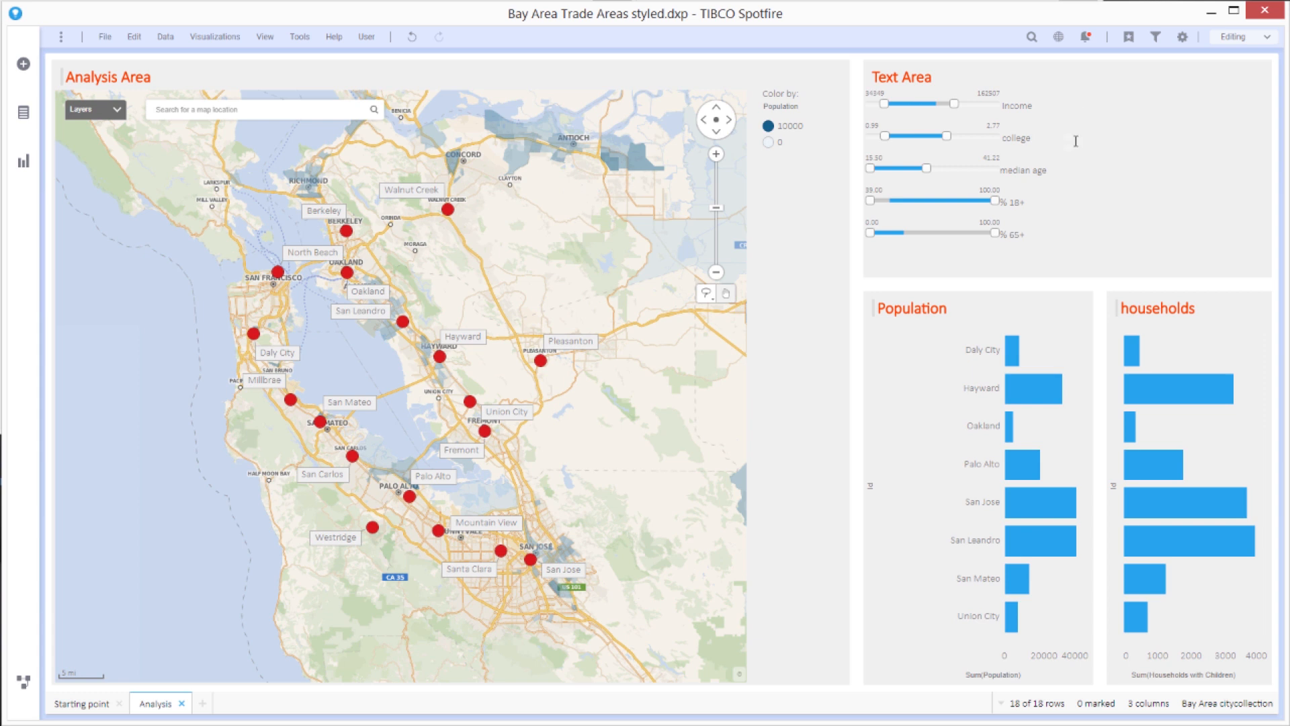
mouse_move(1074, 148)
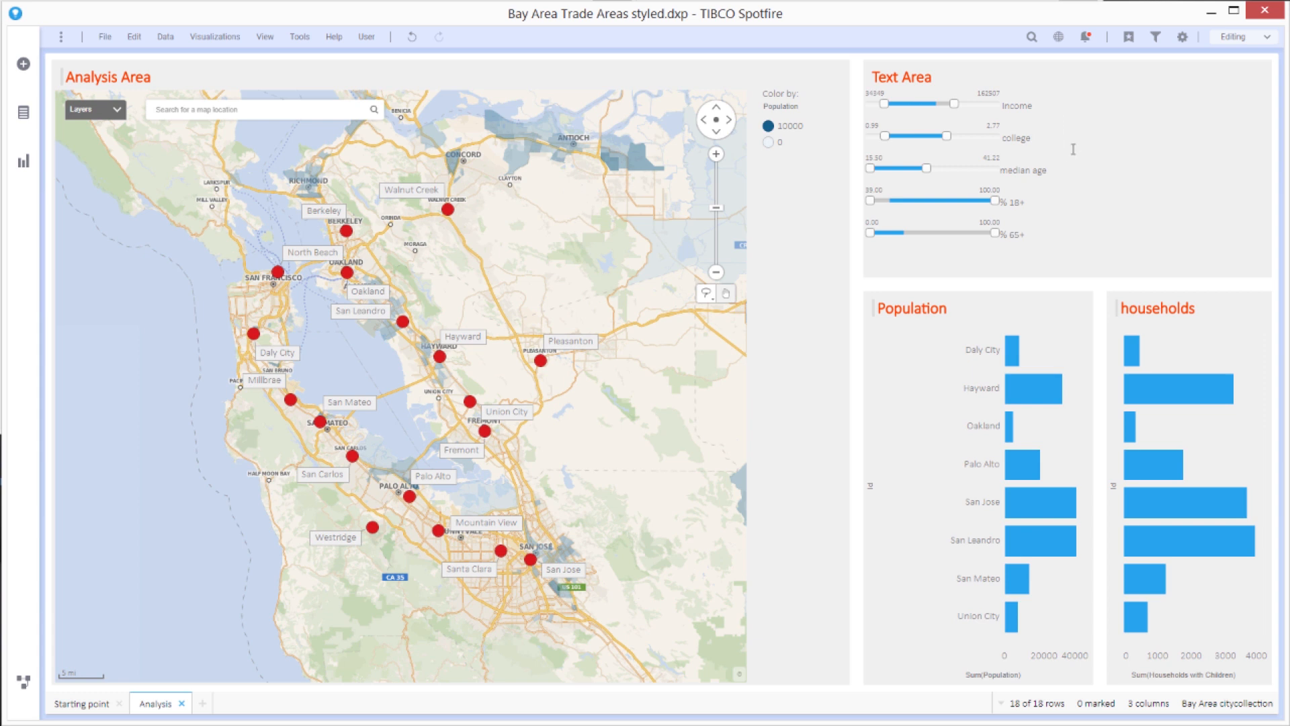